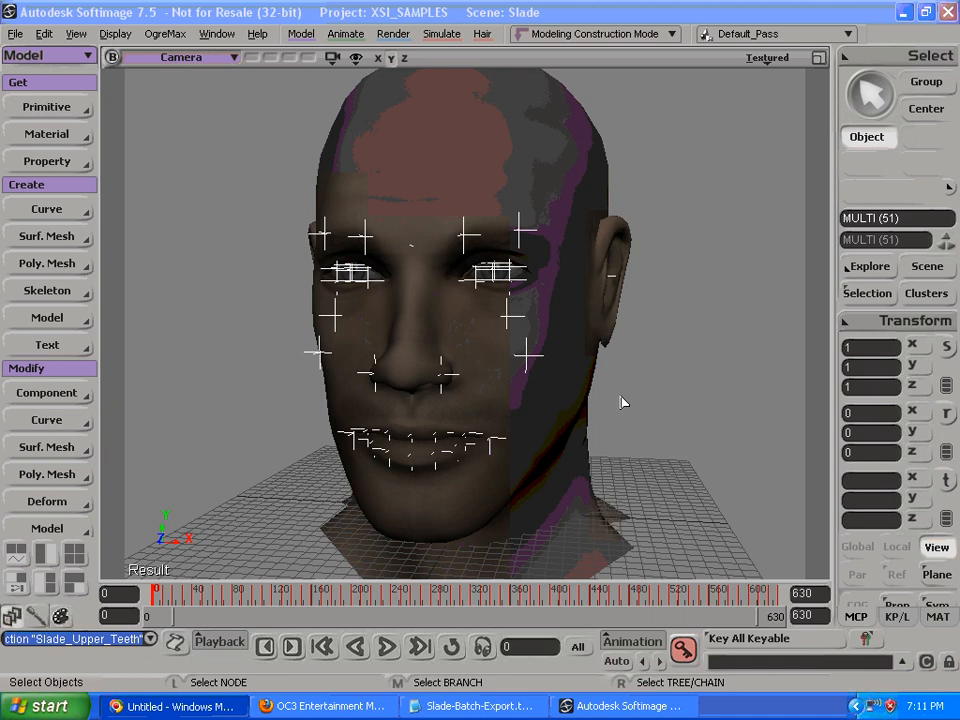
pyautogui.moveTo(435, 157)
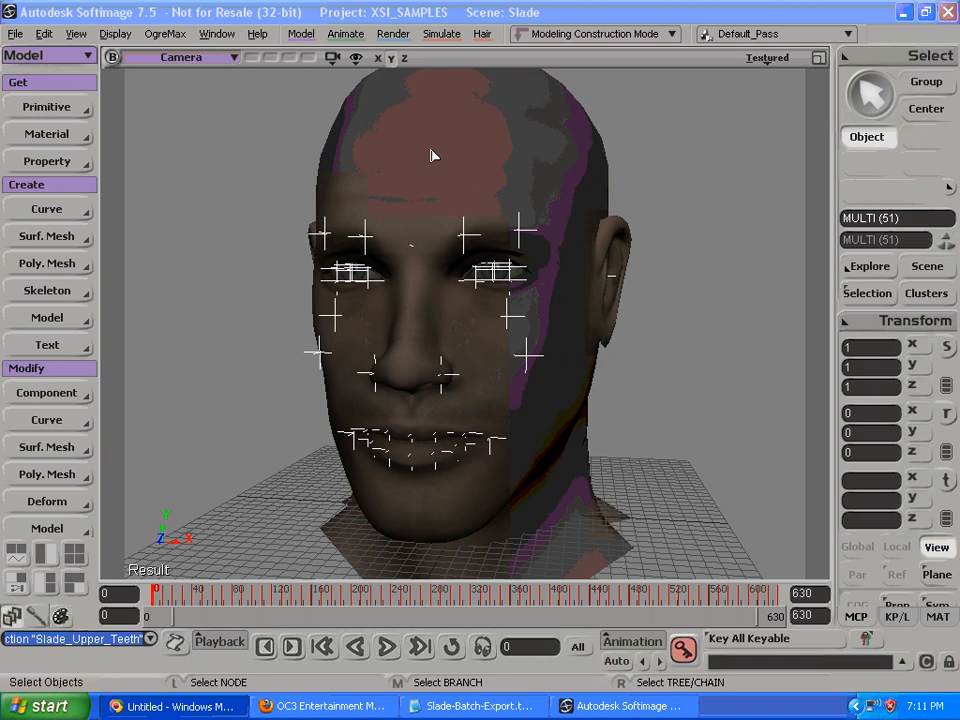
pyautogui.moveTo(310, 161)
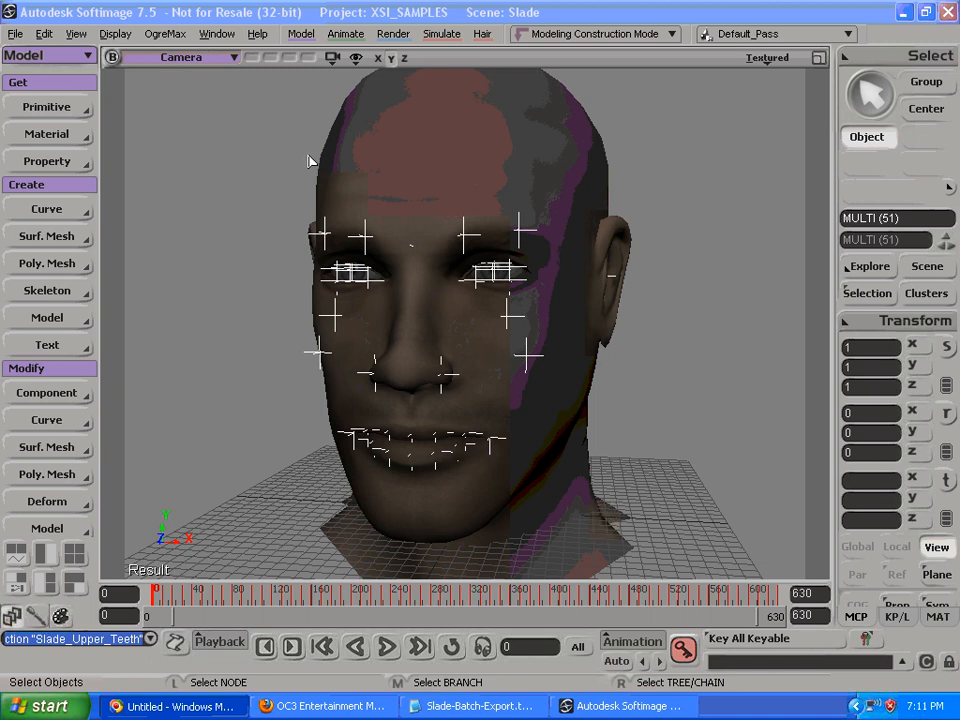
# Step: Open the File menu to browse the Export formats for the Slade scene
pyautogui.click(12, 33)
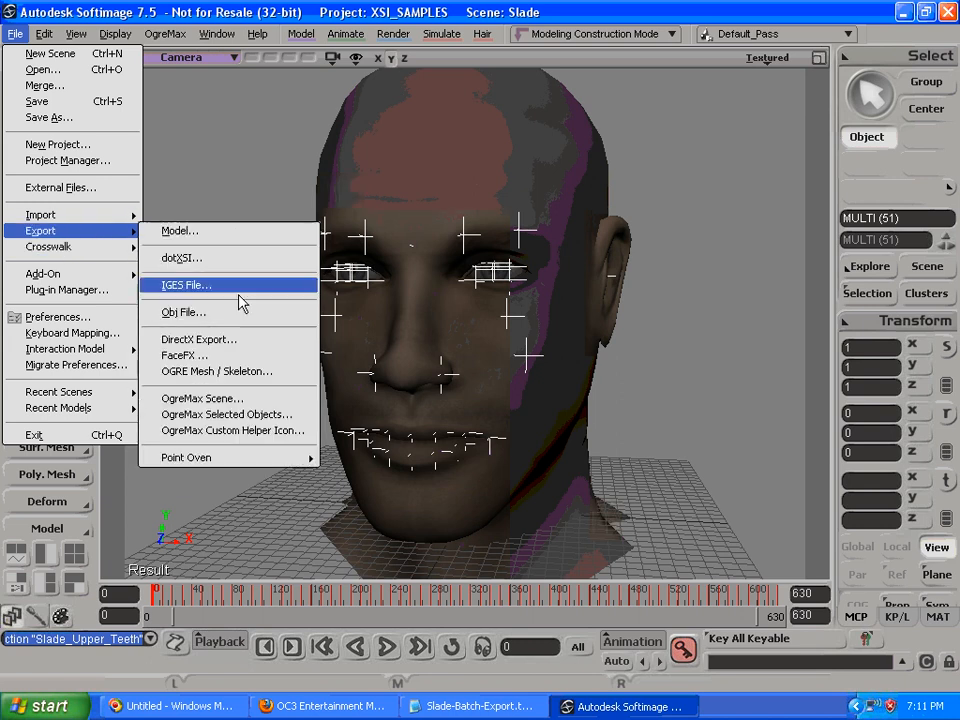
# Step: Open FaceFX export, move its panel aside, and reset the timeline to frame 0
pyautogui.click(184, 355)
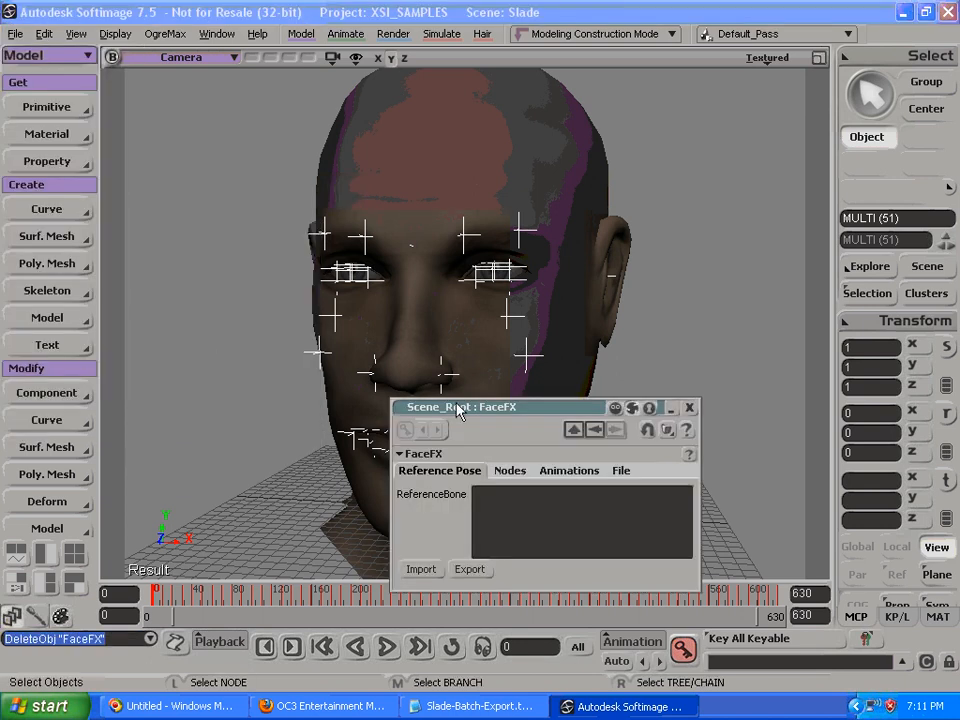
pyautogui.moveTo(460, 407); pyautogui.dragTo(613, 82)
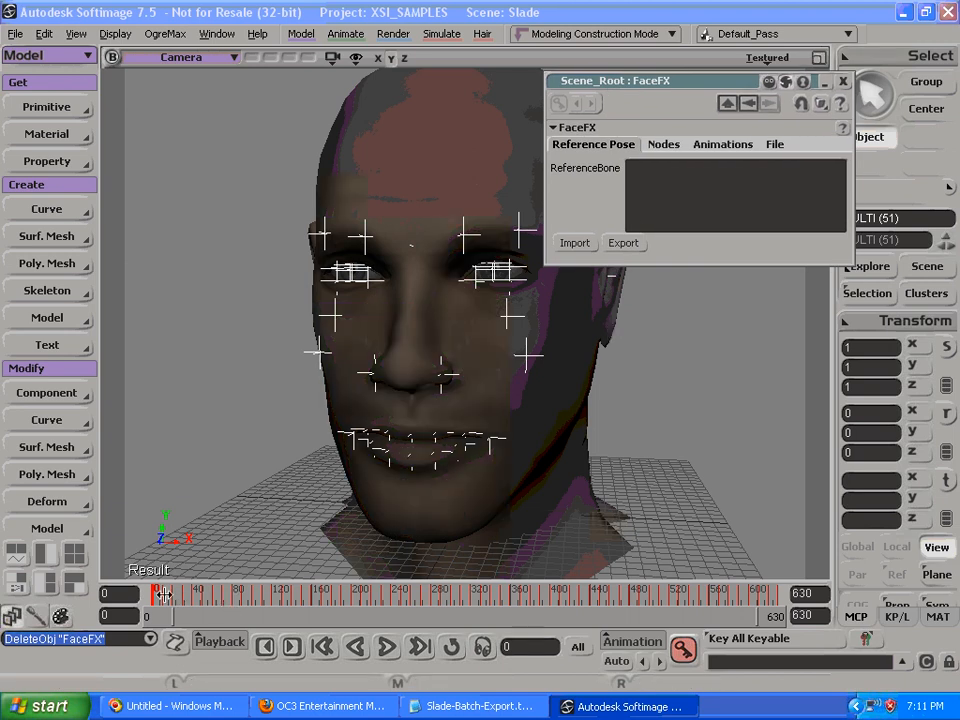
pyautogui.moveTo(160, 590); pyautogui.dragTo(185, 590)
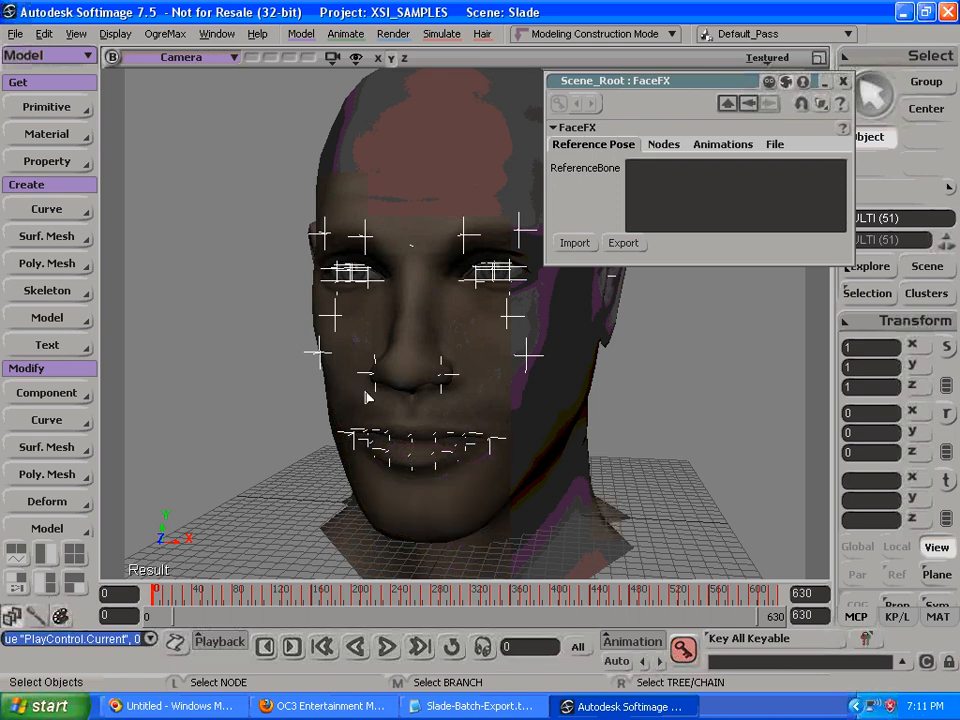
pyautogui.moveTo(654, 310)
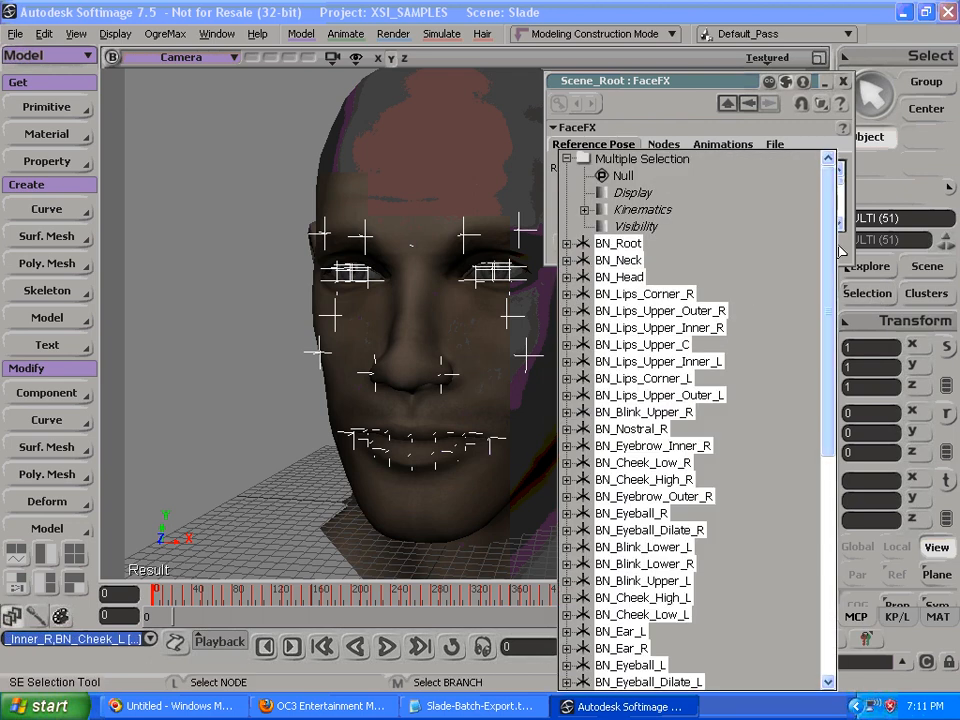
pyautogui.scroll(-3)
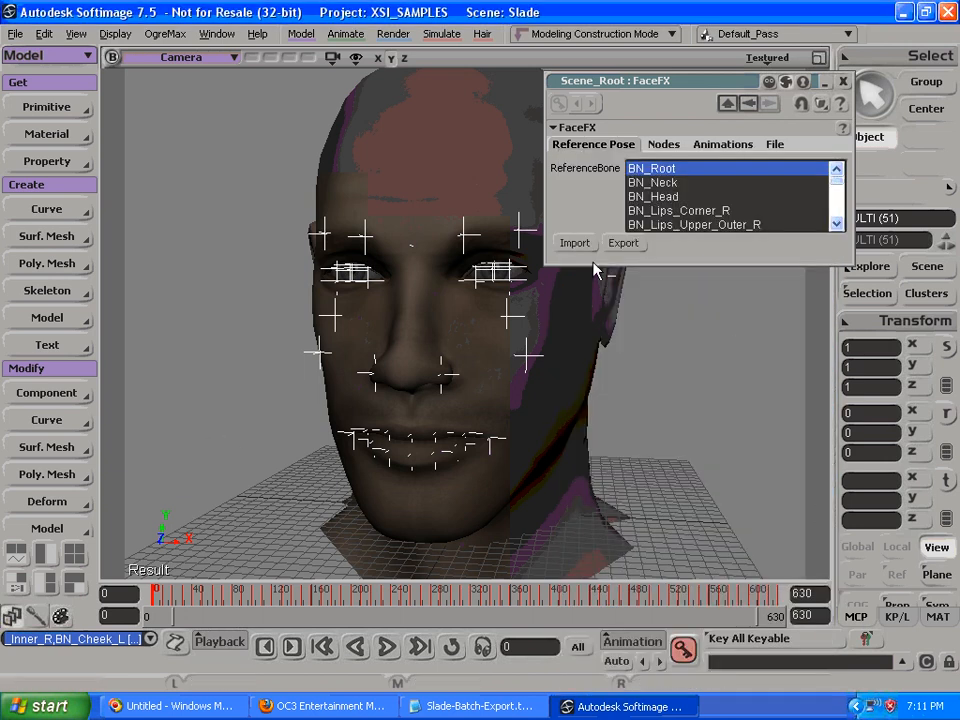
pyautogui.moveTo(588, 380)
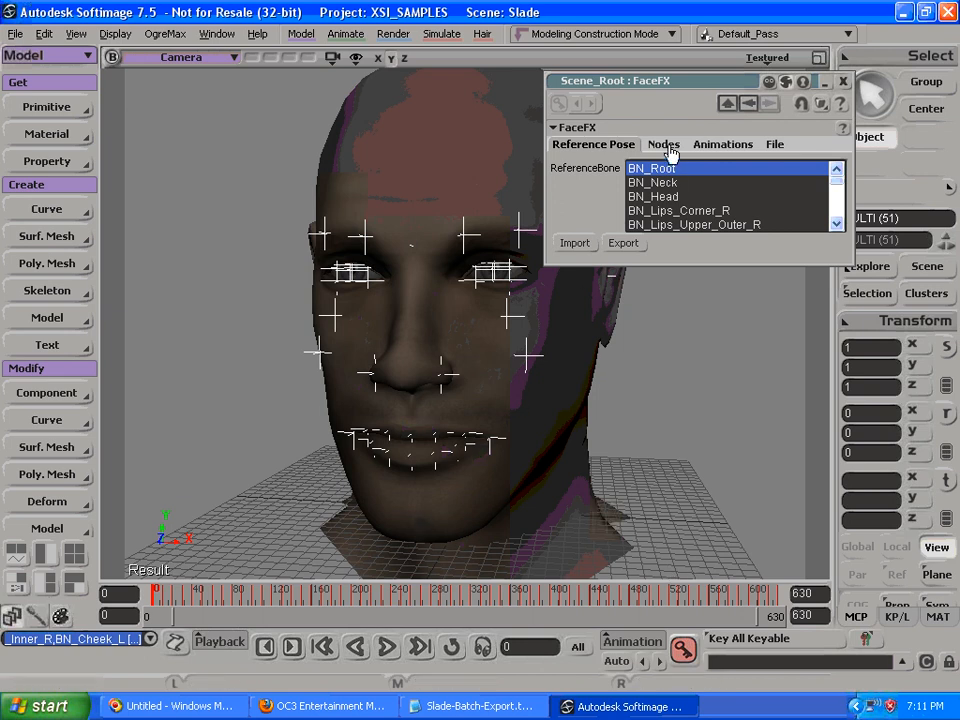
# Step: Export the frame 10 open-mouth pose as a bone pose node named 'open'
pyautogui.click(663, 144)
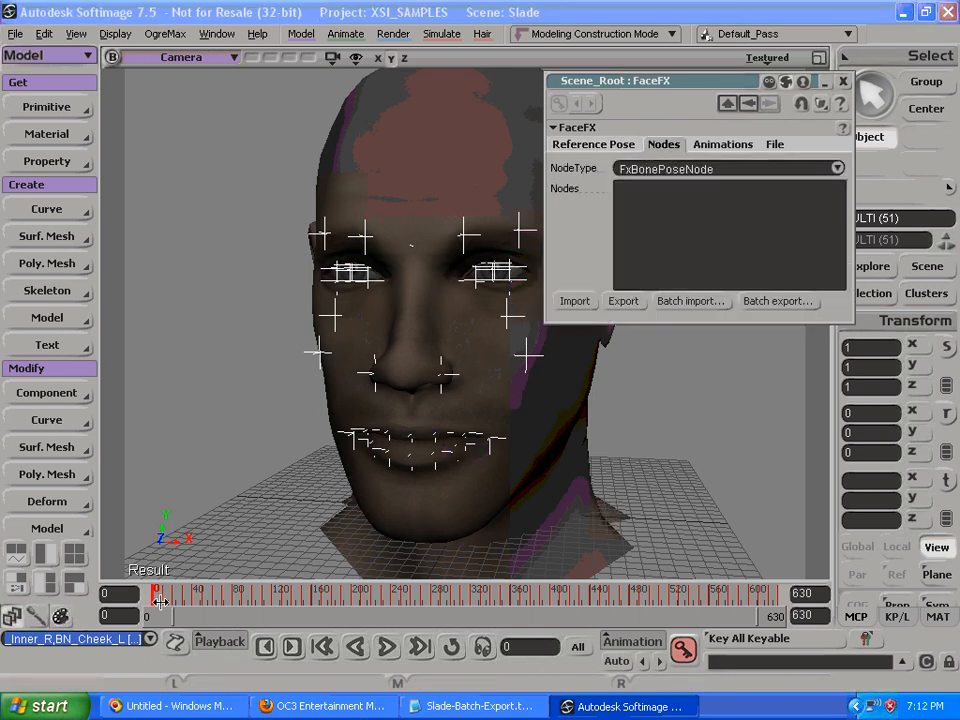
pyautogui.moveTo(158, 600); pyautogui.dragTo(168, 600)
pyautogui.write('open')
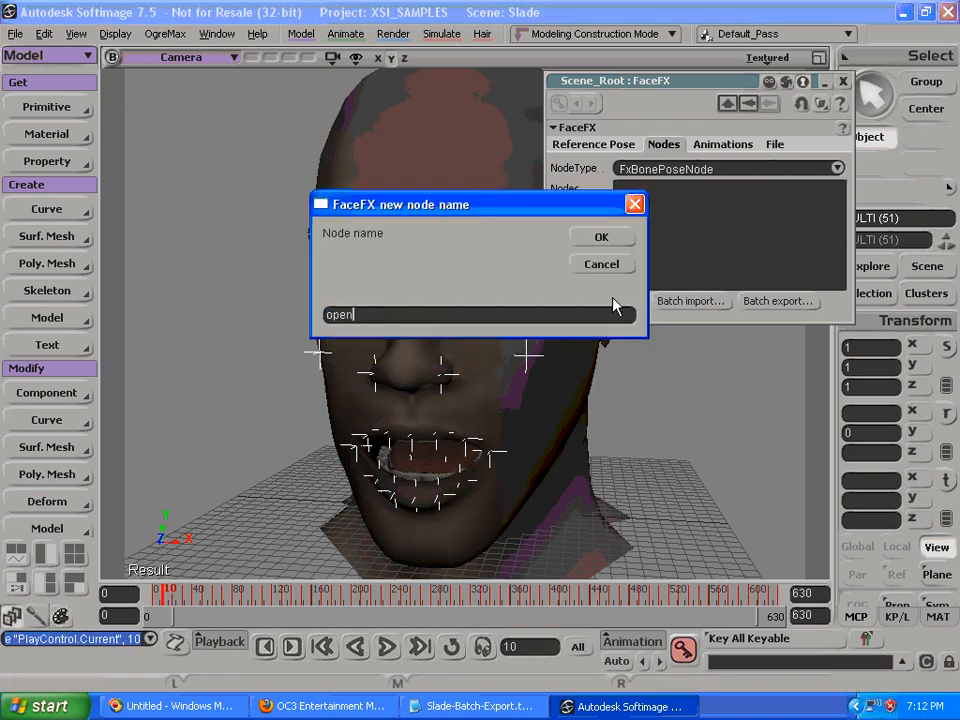
pyautogui.click(601, 236)
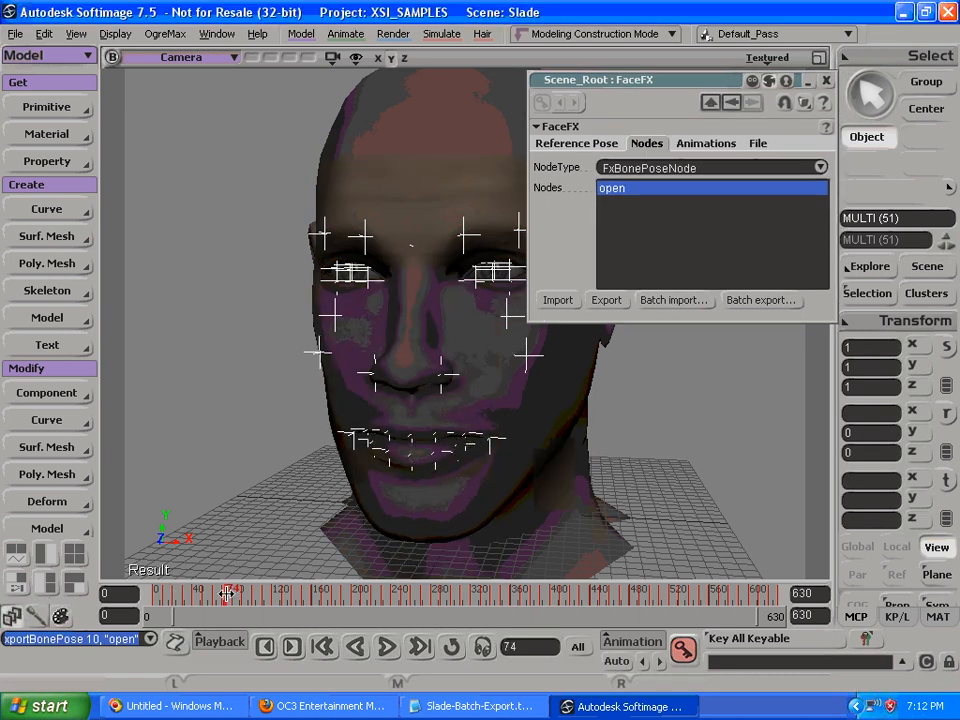
pyautogui.moveTo(230, 592); pyautogui.dragTo(168, 592)
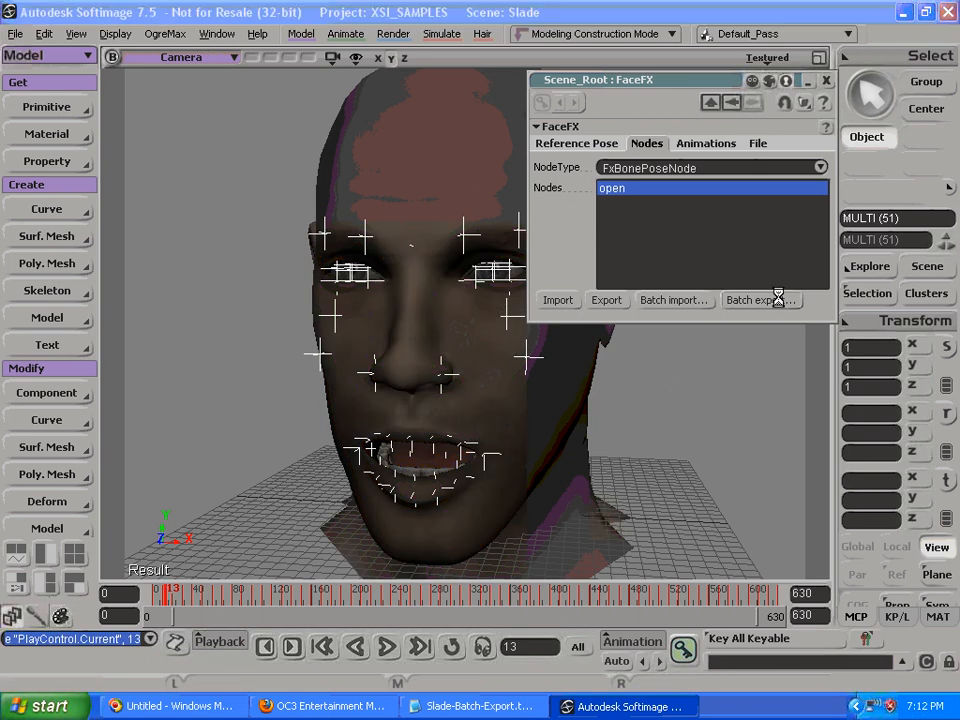
# Step: Batch export poses using Slade-Batch-Export.txt
pyautogui.click(760, 300)
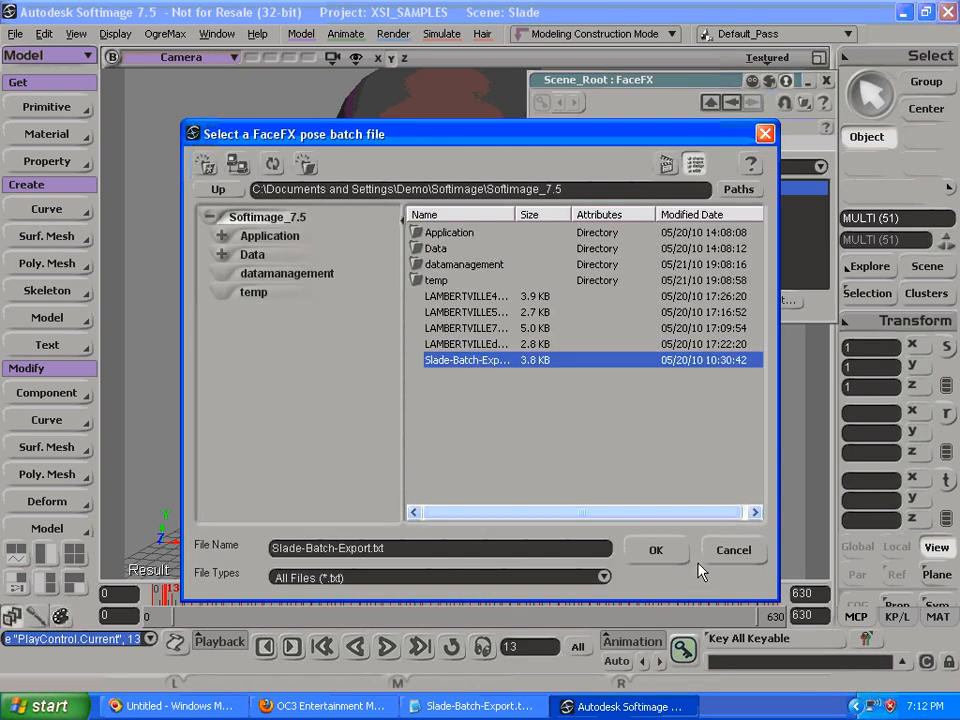
pyautogui.click(655, 550)
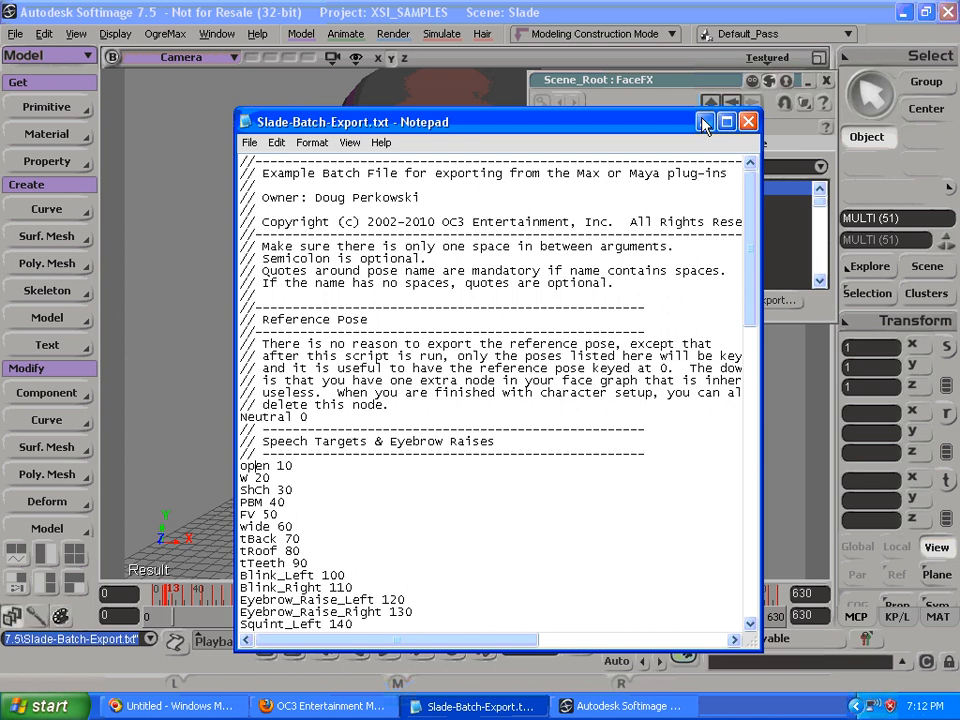
# Step: Import a pose node onto the head, then import the reference pose
pyautogui.click(748, 121)
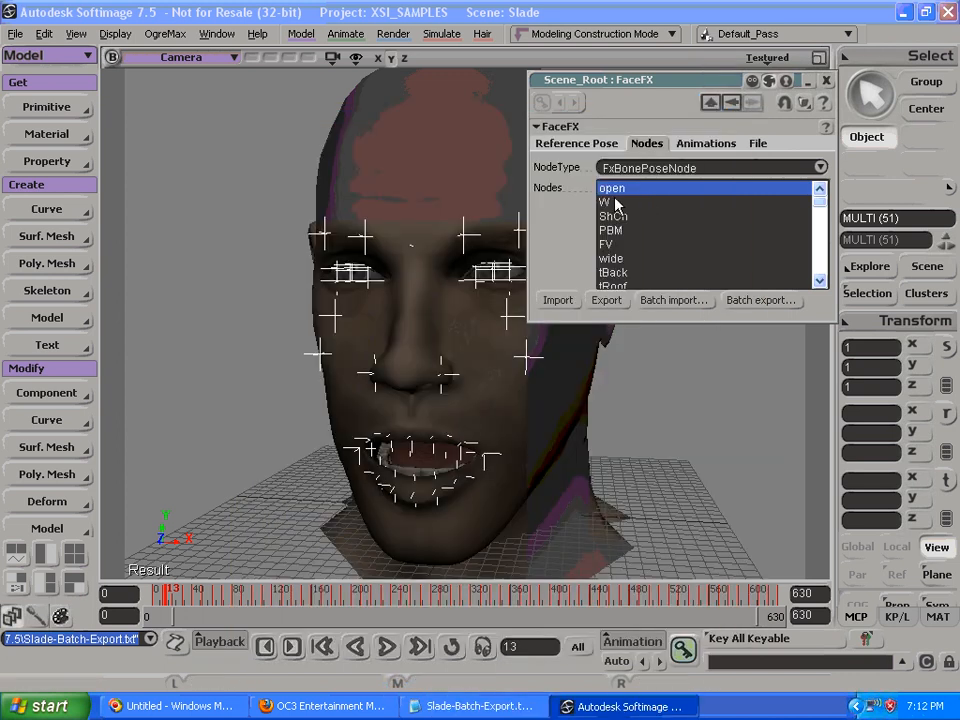
pyautogui.click(611, 230)
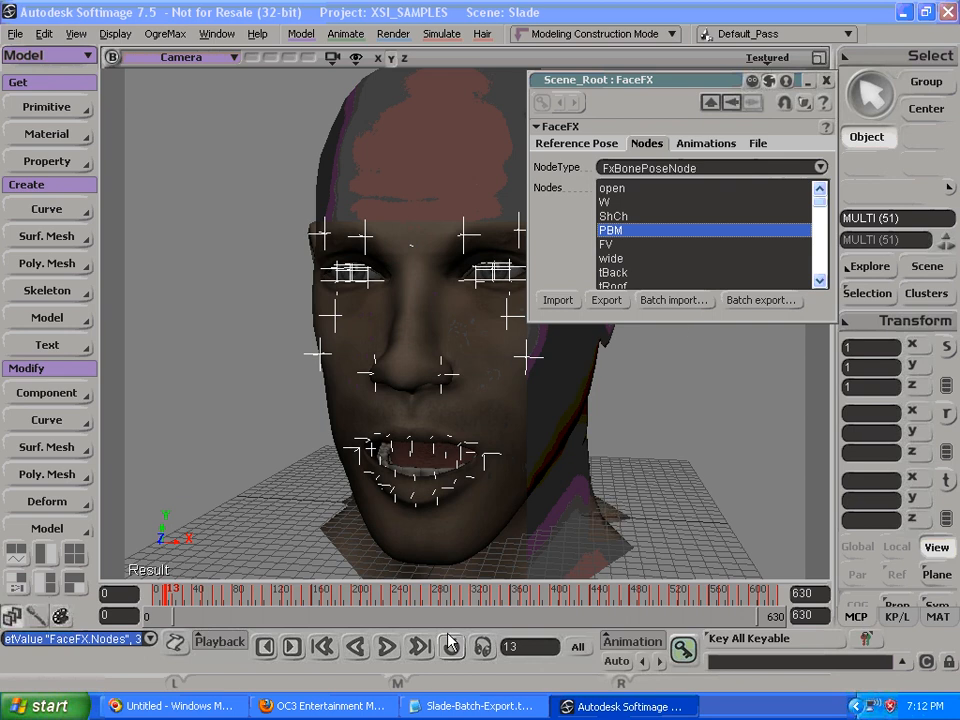
pyautogui.moveTo(168, 593)
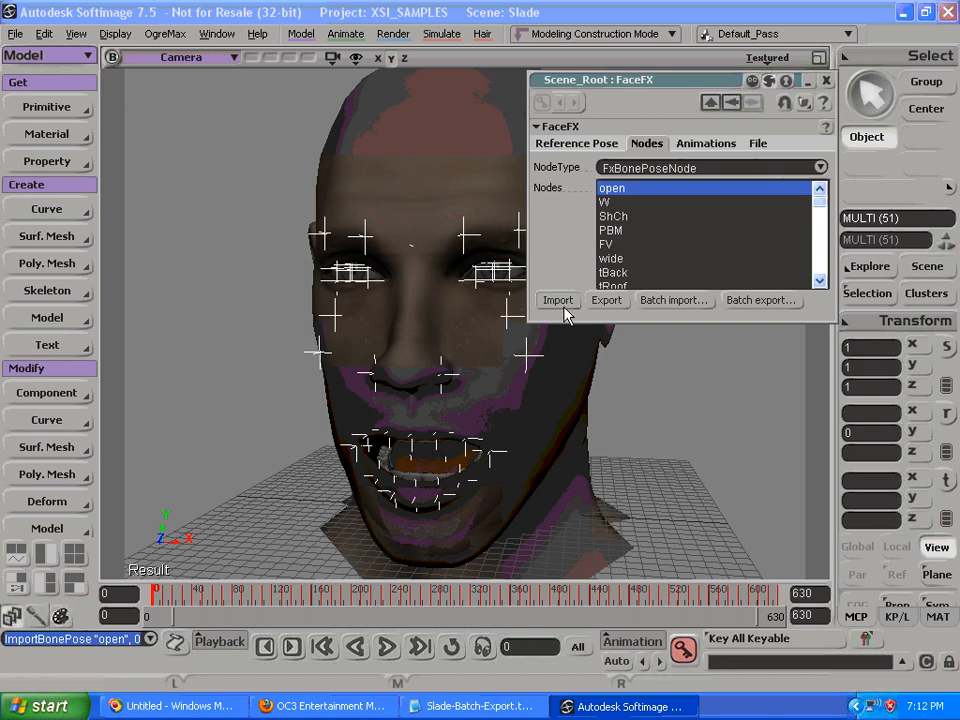
pyautogui.moveTo(600, 150)
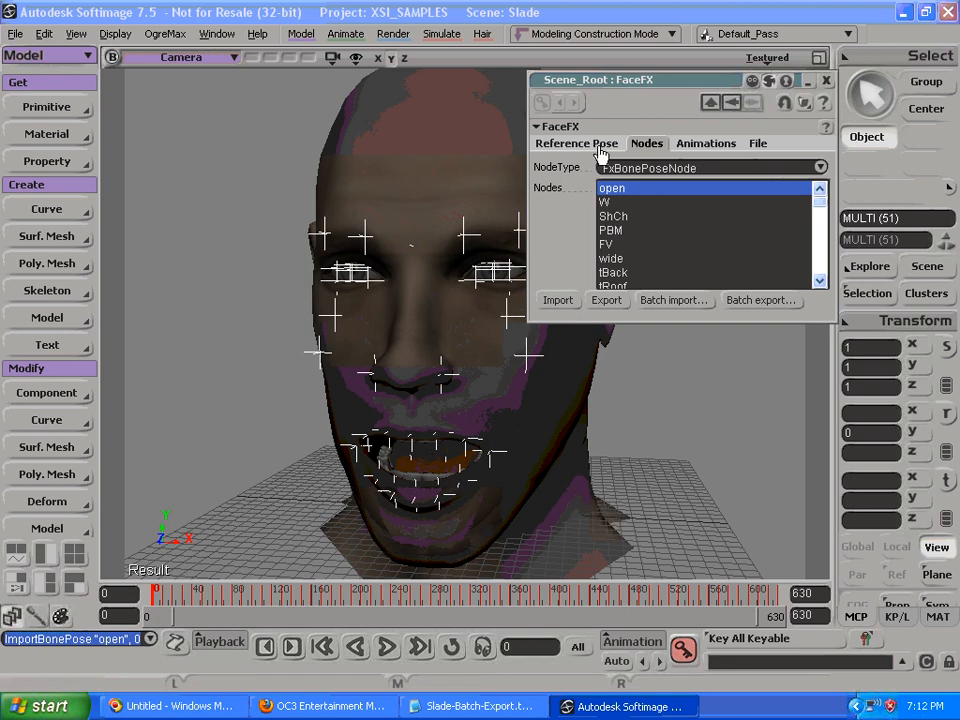
pyautogui.click(576, 143)
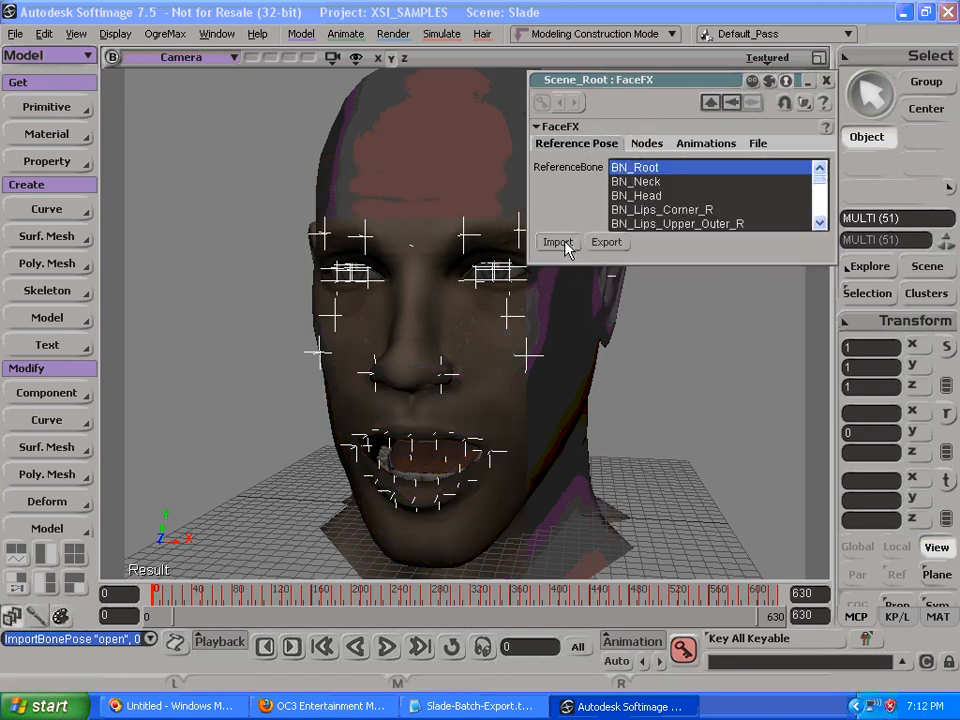
pyautogui.click(558, 242)
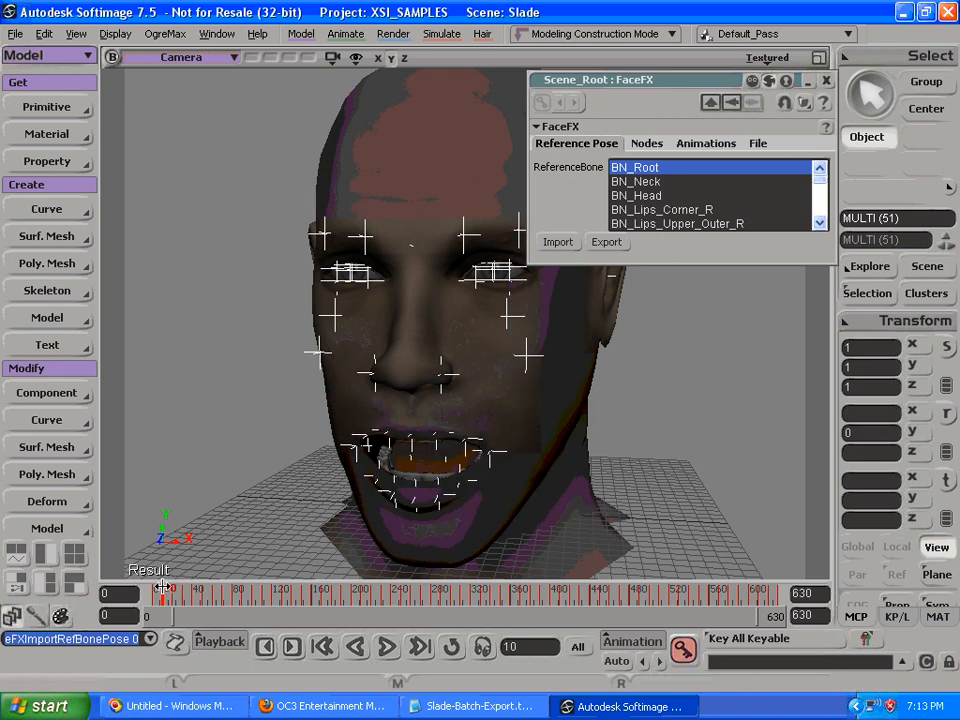
# Step: Step through the W, ShCh and PBM bone pose nodes on the head
pyautogui.click(646, 143)
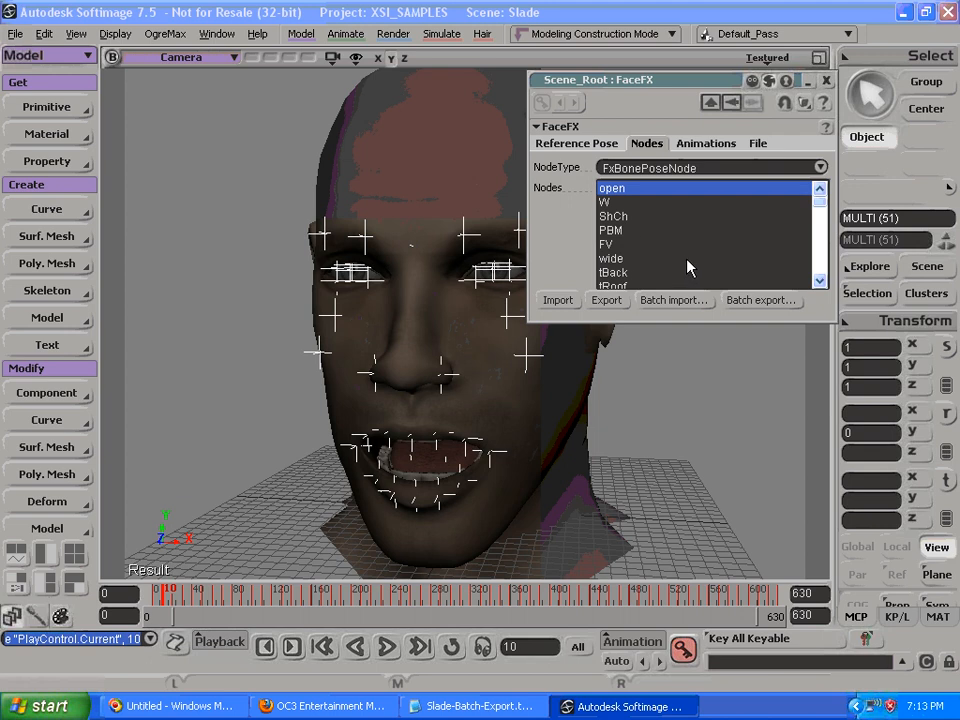
pyautogui.moveTo(658, 252)
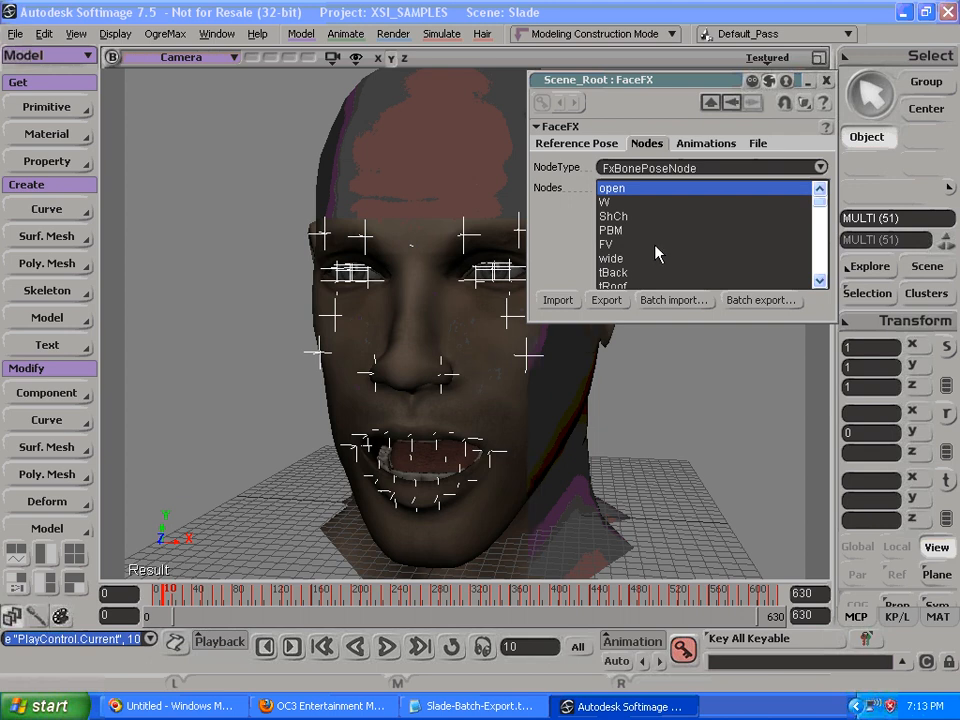
pyautogui.moveTo(647, 240)
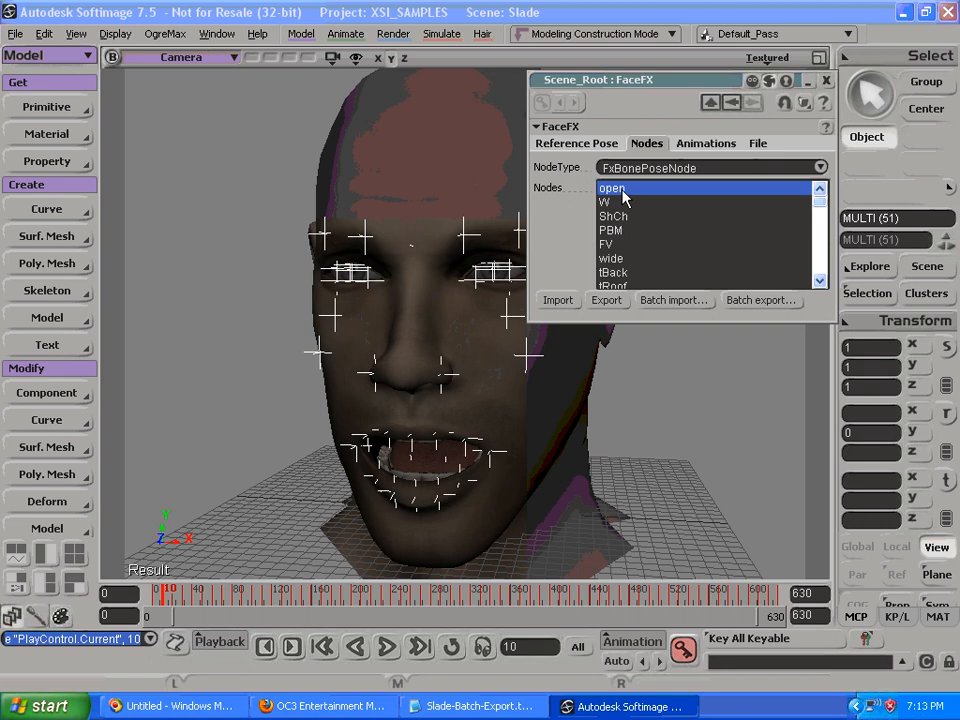
pyautogui.moveTo(700, 243)
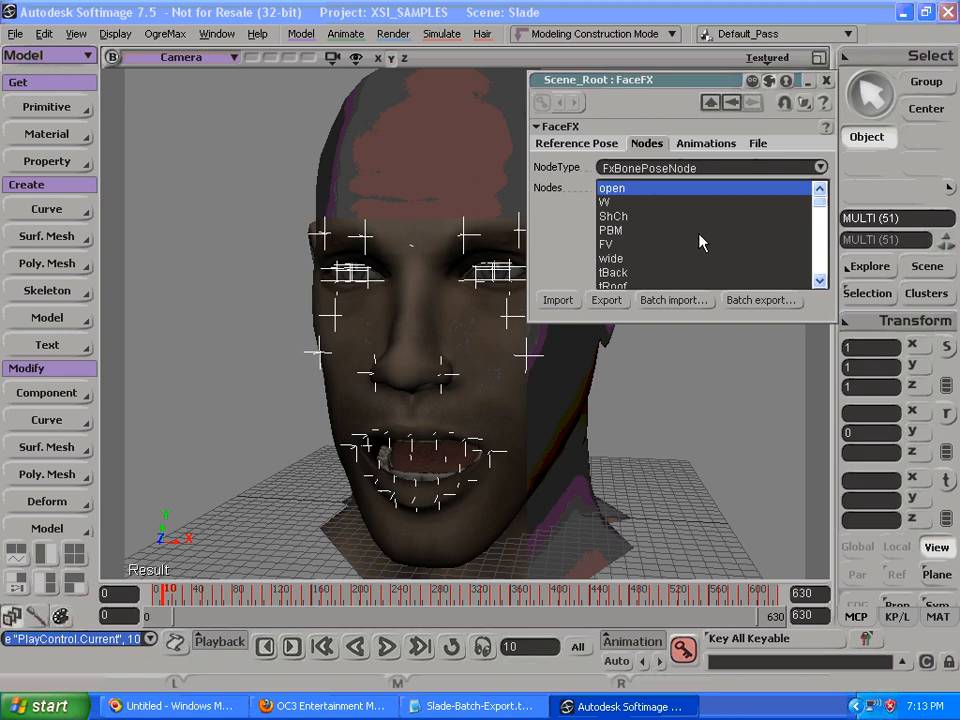
pyautogui.moveTo(618, 195)
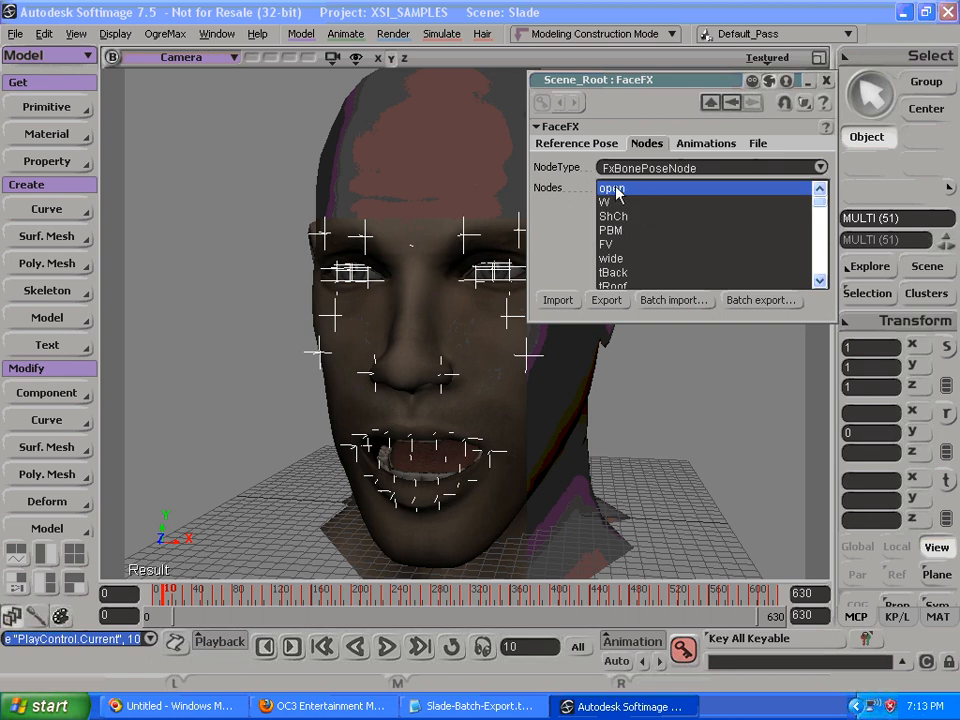
pyautogui.moveTo(630, 200)
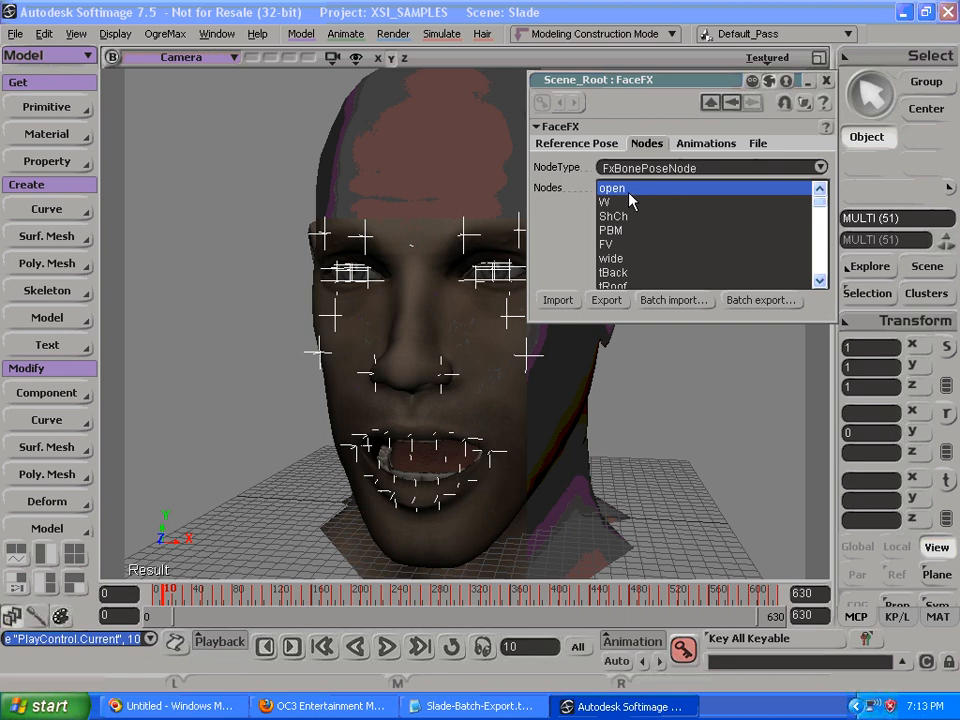
pyautogui.click(604, 201)
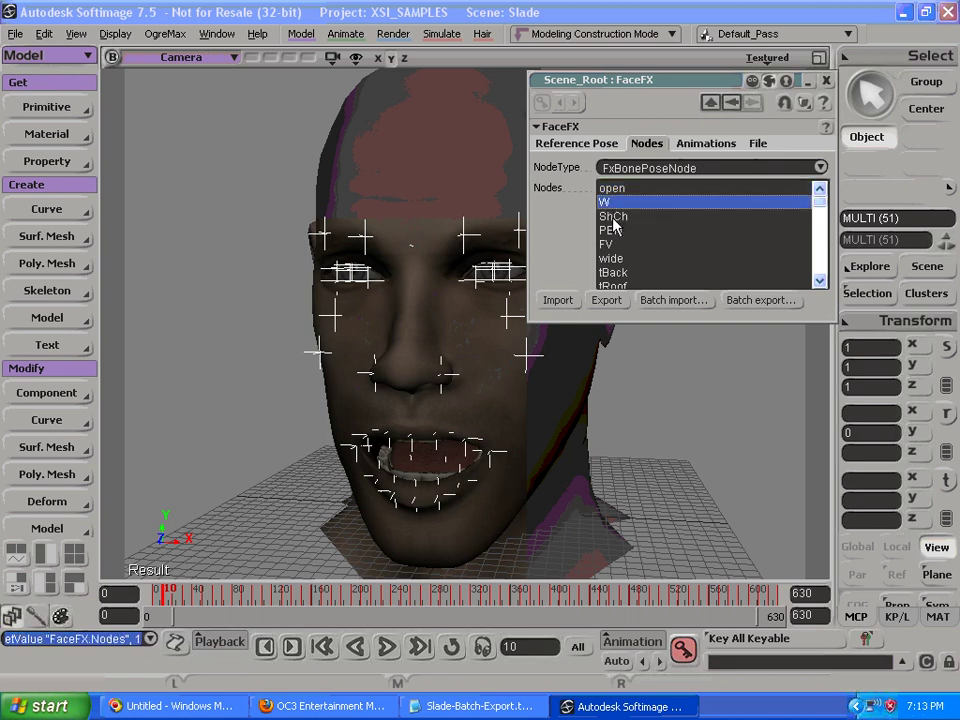
pyautogui.click(611, 216)
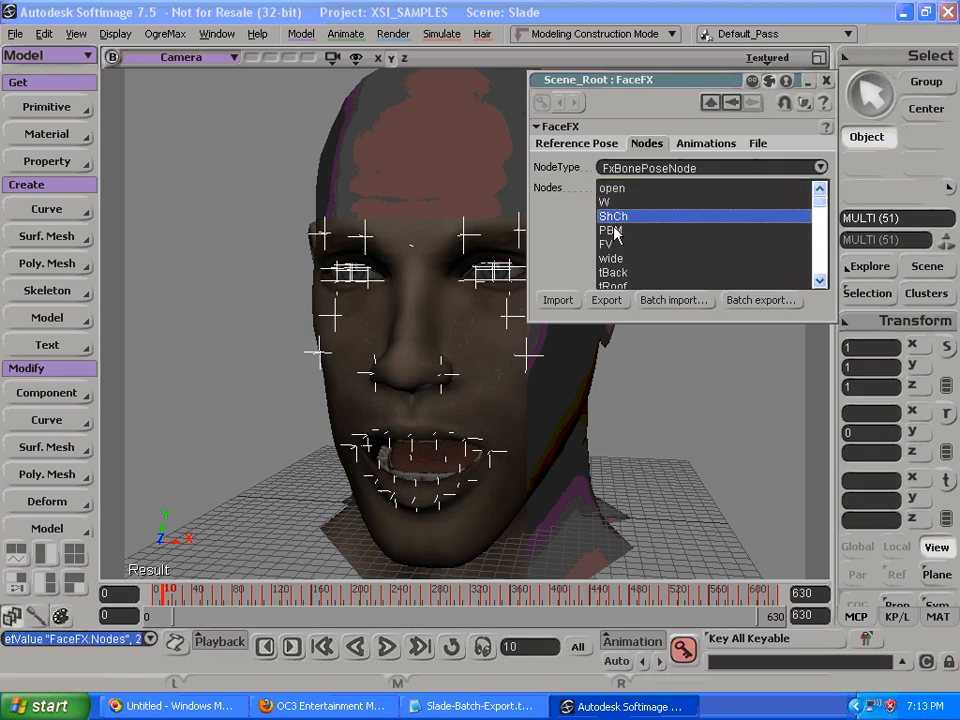
pyautogui.click(612, 230)
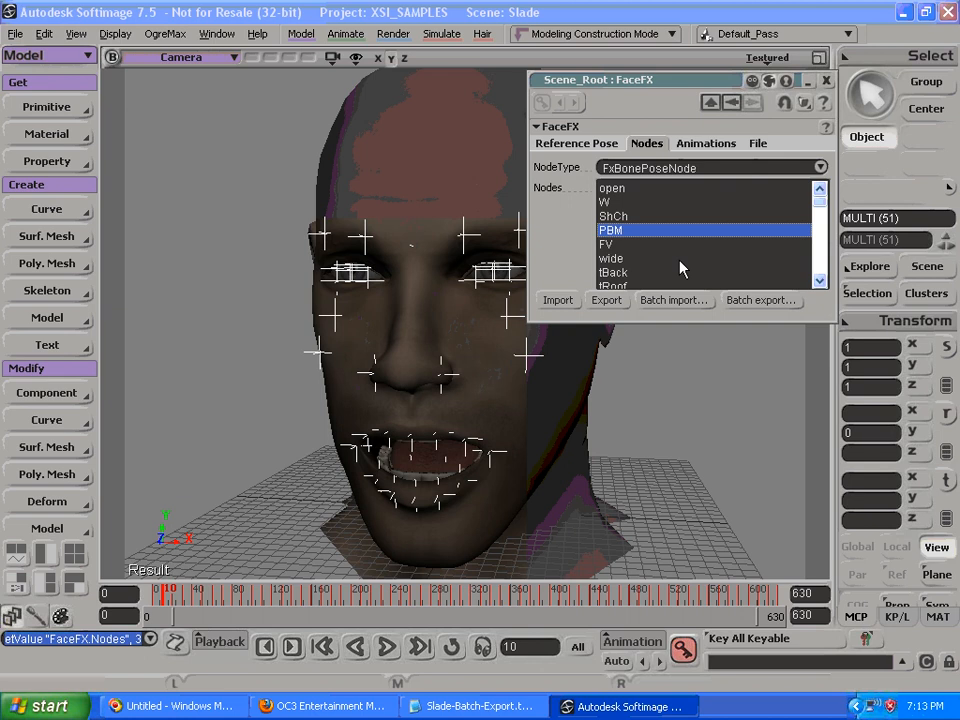
pyautogui.moveTo(714, 152)
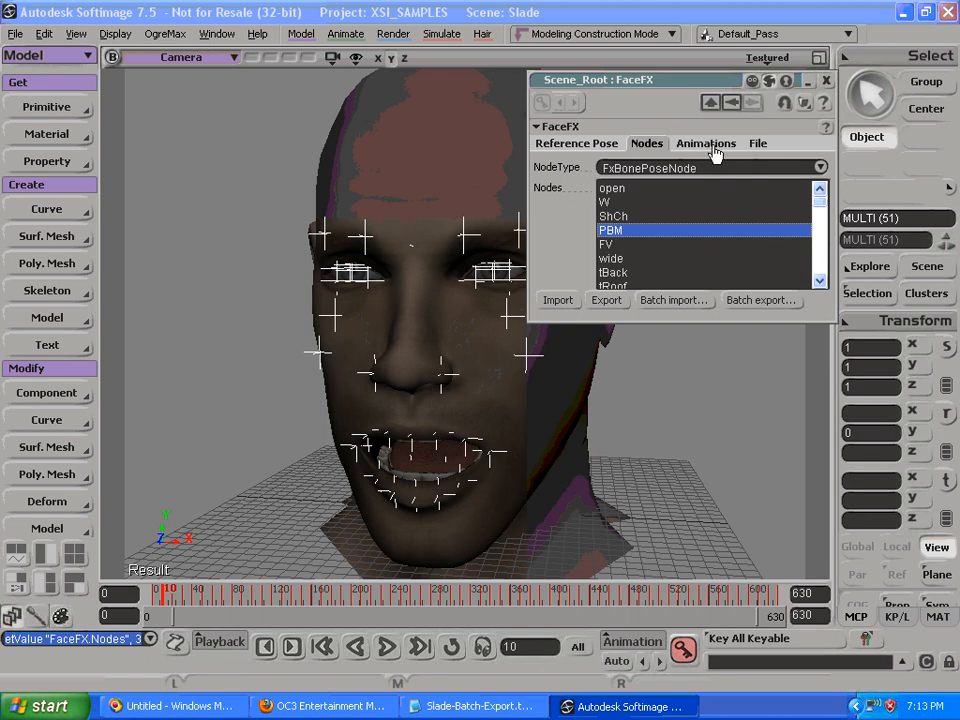
# Step: Run Generate Animation from the FaceFX animation list, bringing up the phrase-locked notice
pyautogui.click(705, 143)
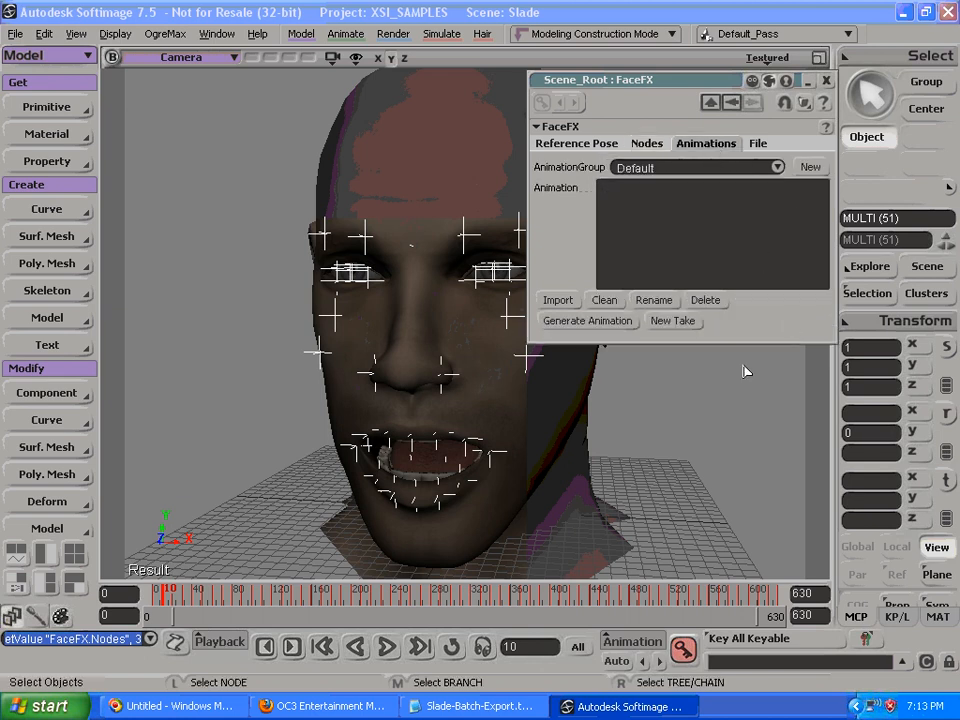
pyautogui.moveTo(731, 371)
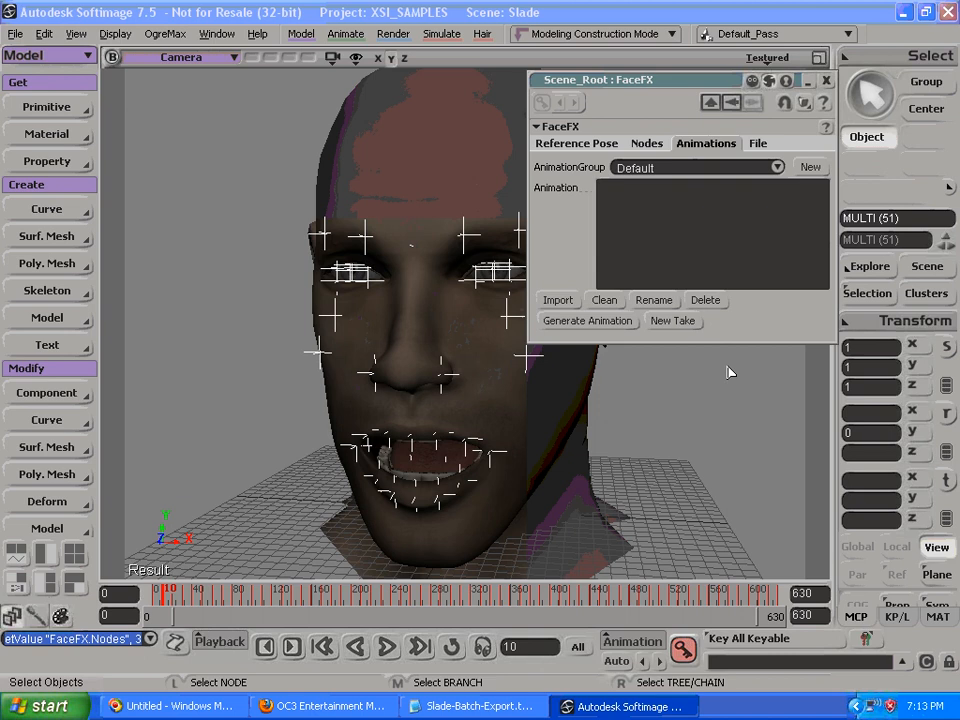
pyautogui.click(588, 320)
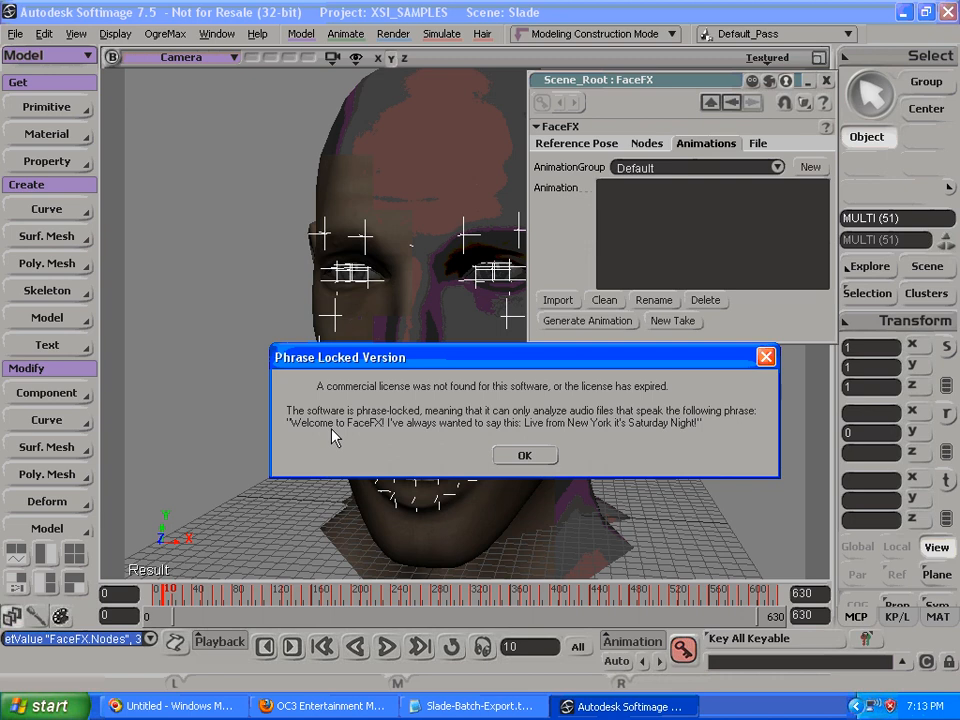
pyautogui.moveTo(605, 492)
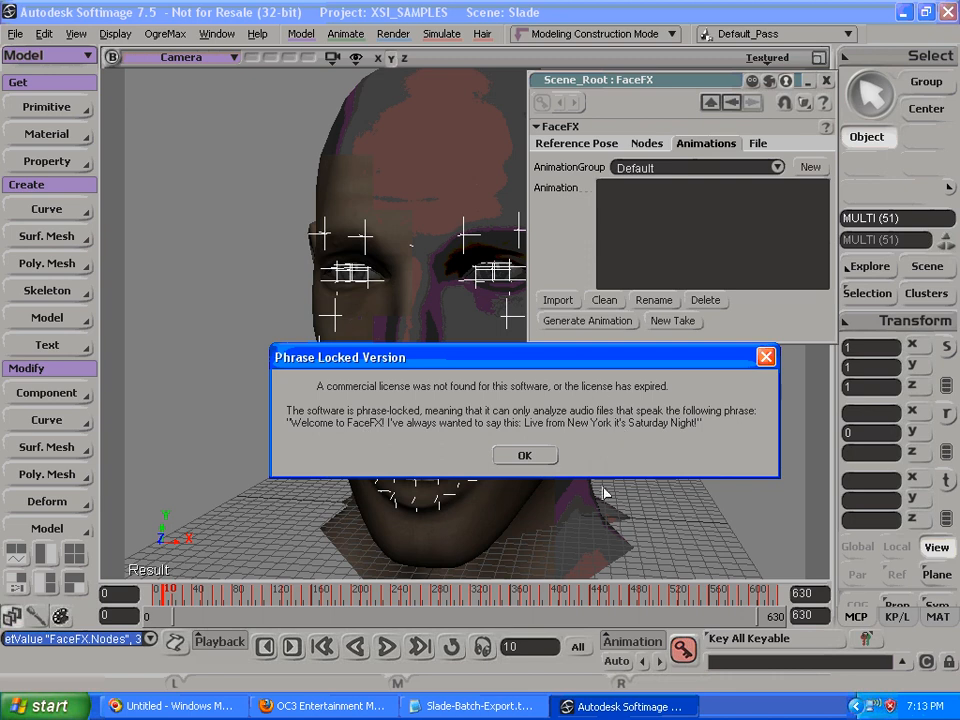
# Step: Dismiss the notice and generate the animation from phraselocked.oga in C:\Softimage
pyautogui.click(525, 455)
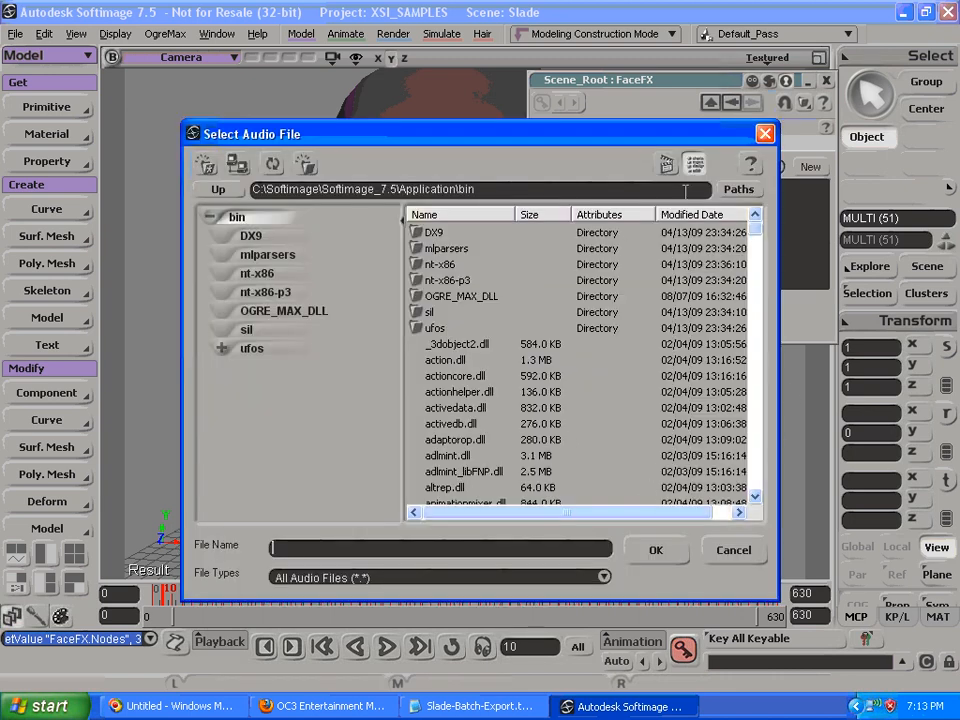
pyautogui.click(217, 189)
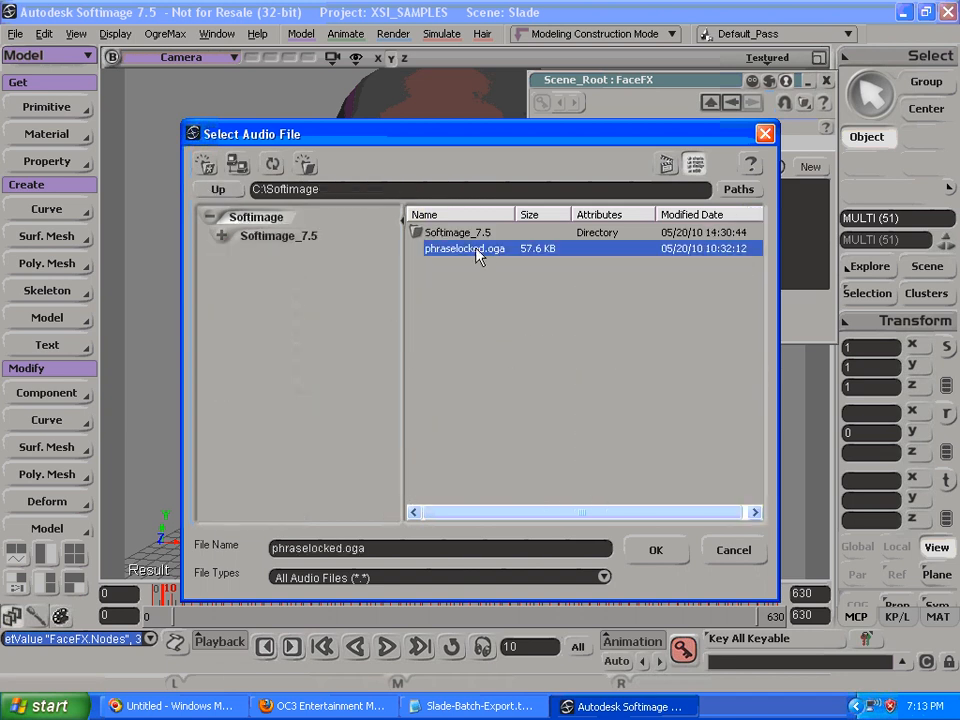
pyautogui.click(655, 550)
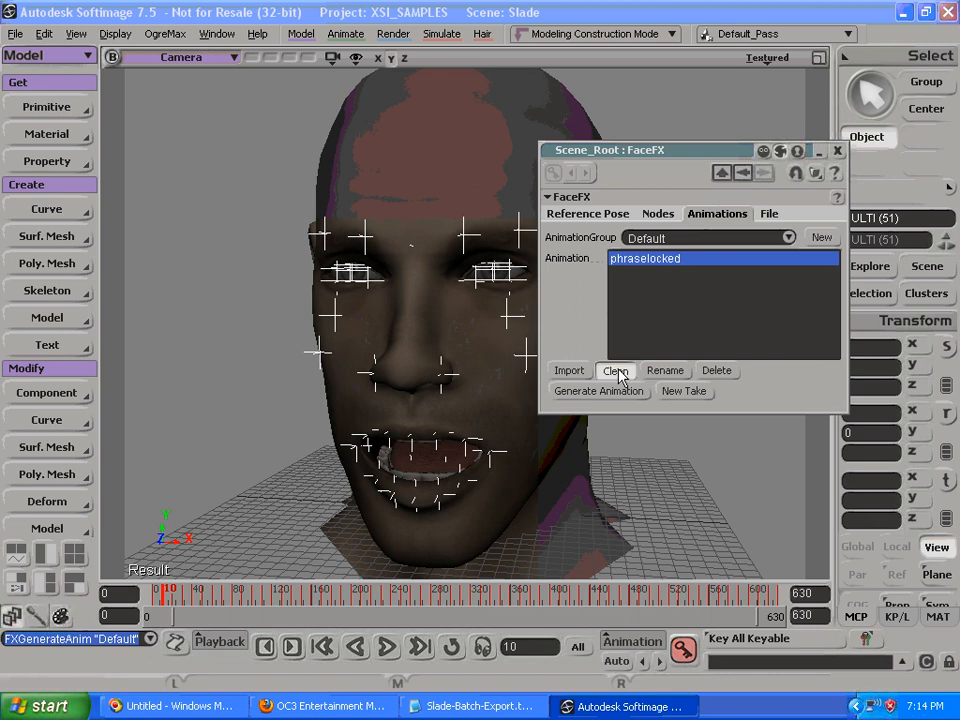
# Step: Clean the face, apply the phraselocked animation, and review the FaceFX node list
pyautogui.click(615, 370)
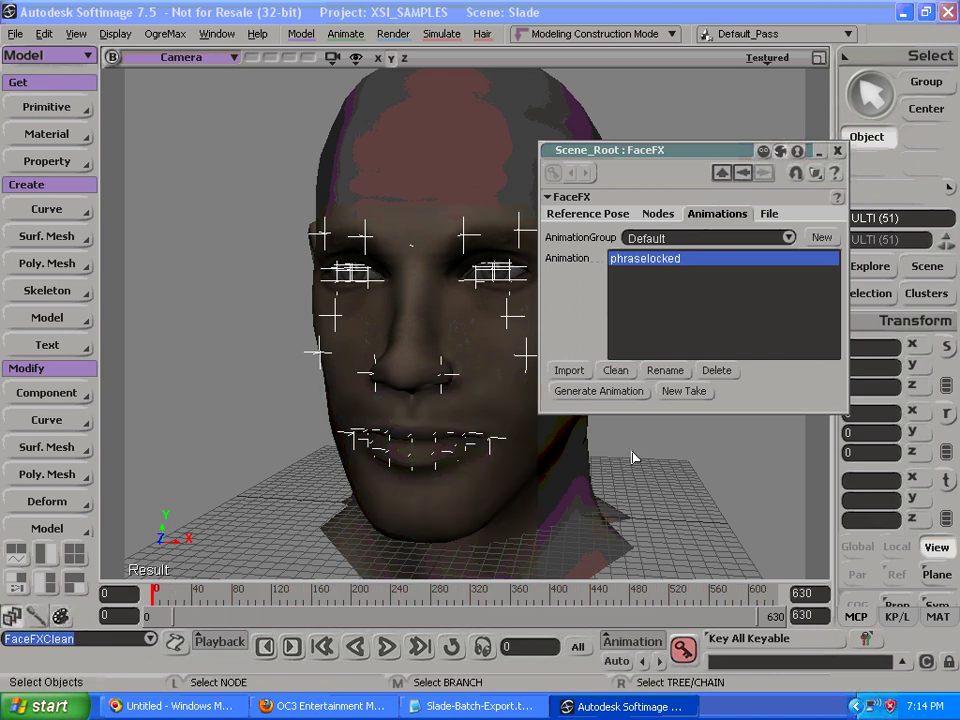
pyautogui.click(569, 370)
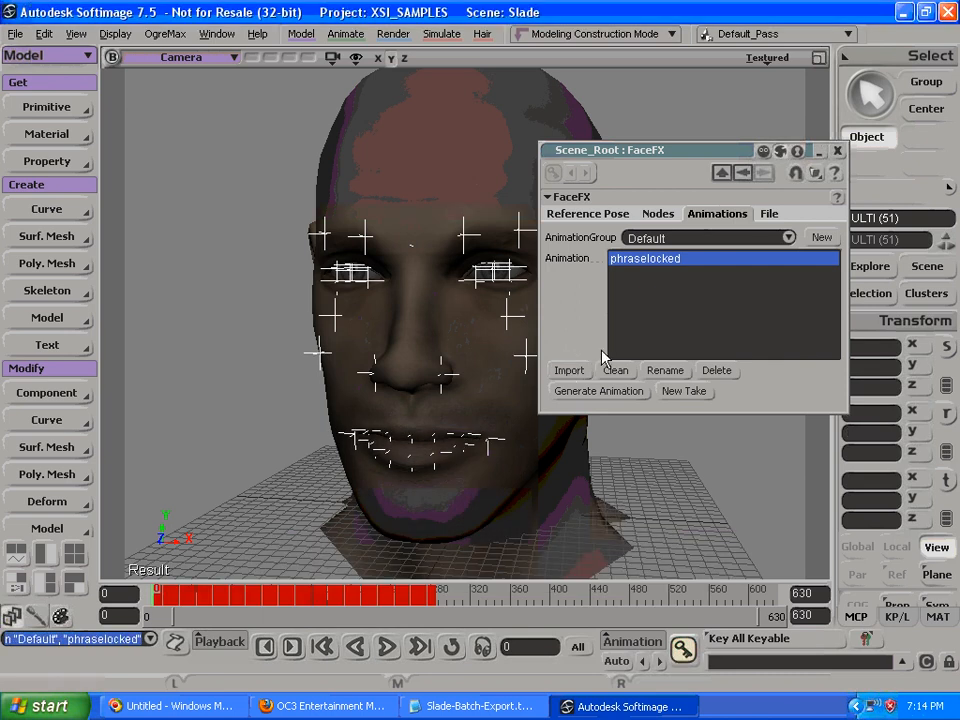
pyautogui.click(658, 213)
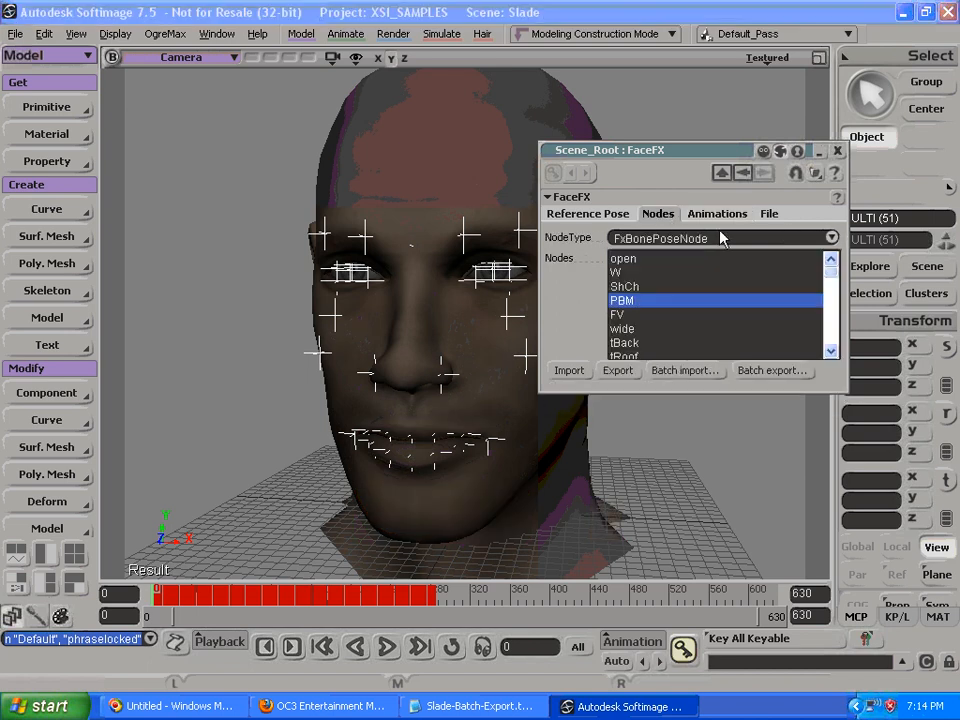
pyautogui.click(831, 351)
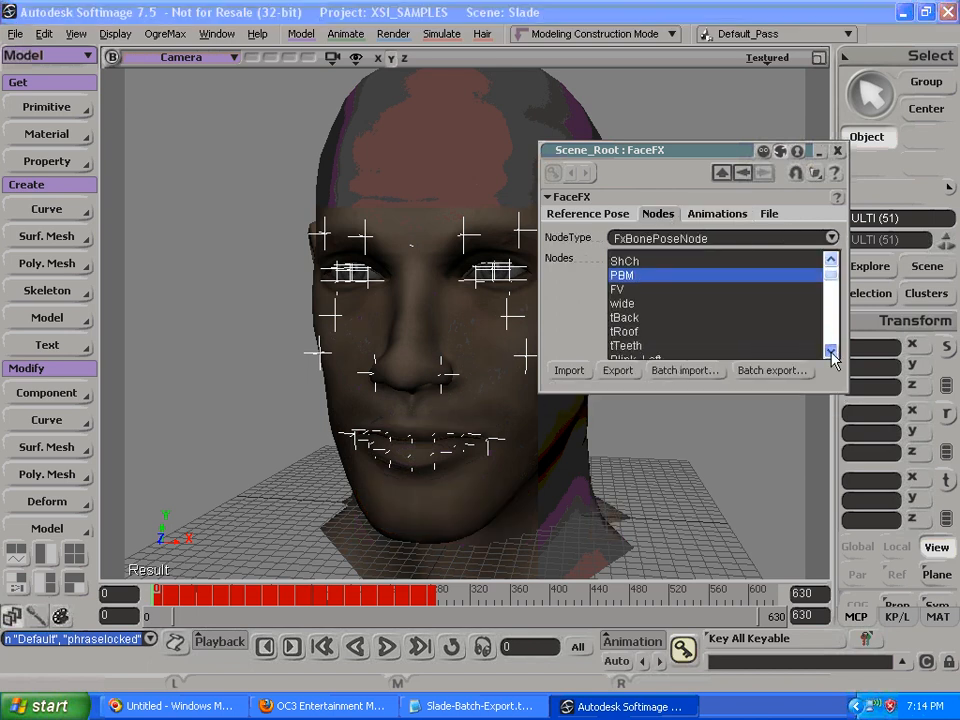
pyautogui.scroll(-3)
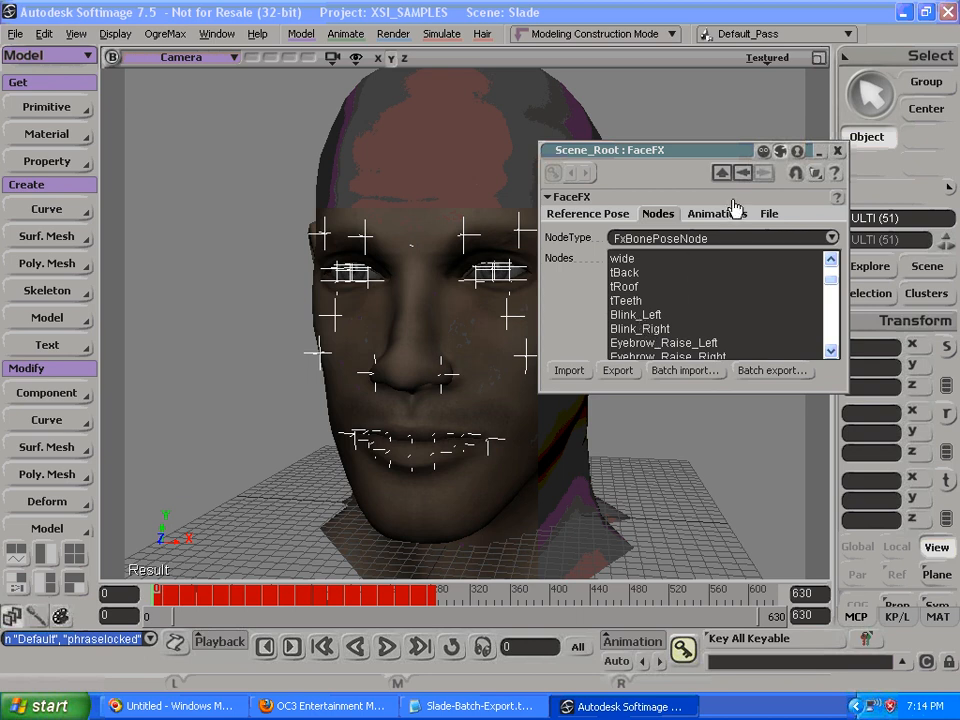
pyautogui.click(717, 213)
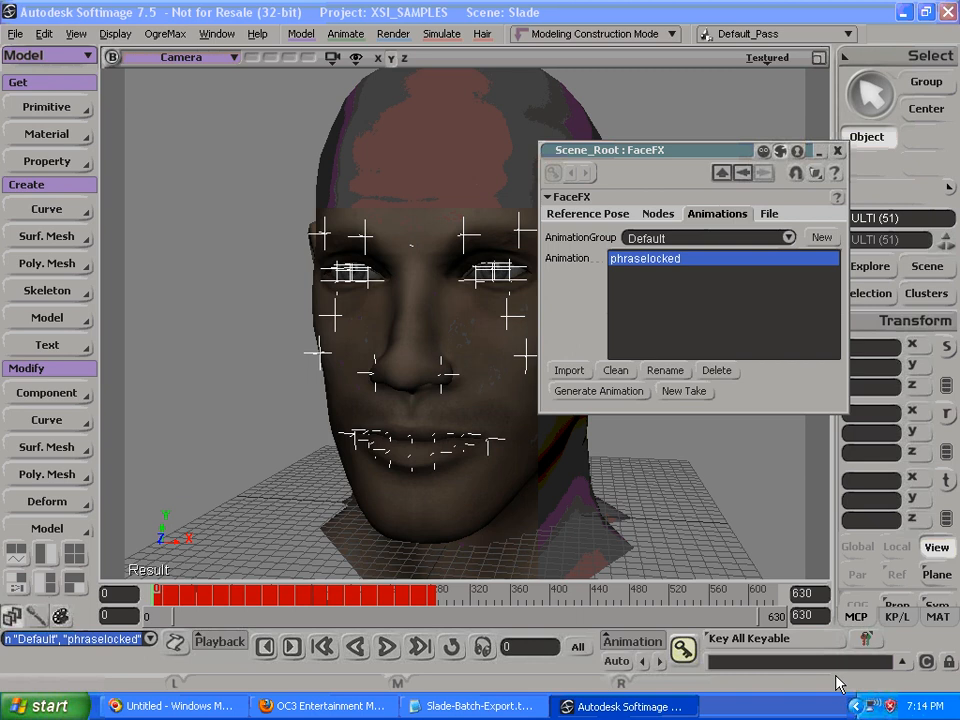
# Step: Play the phraselocked lip-sync from the start frame and stop around frame 216
pyautogui.click(403, 643)
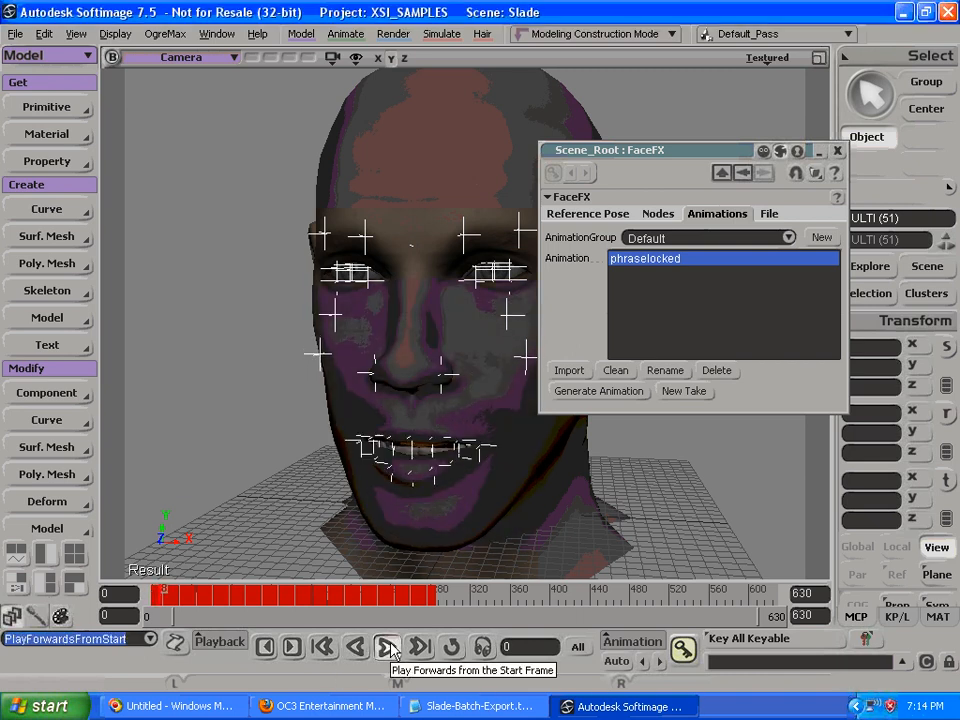
pyautogui.click(383, 644)
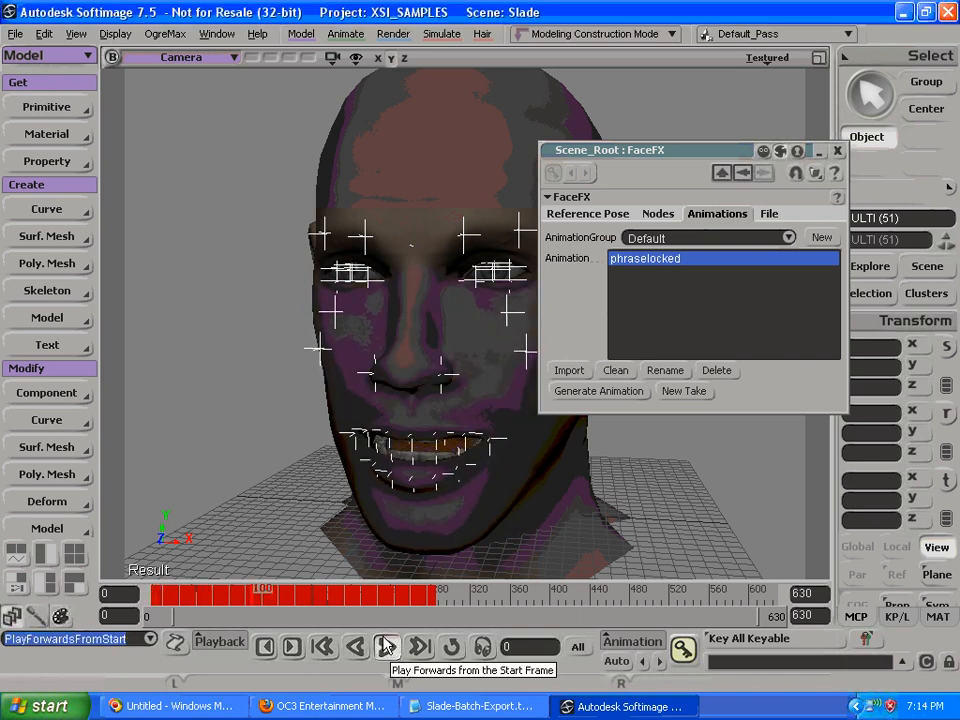
pyautogui.click(415, 647)
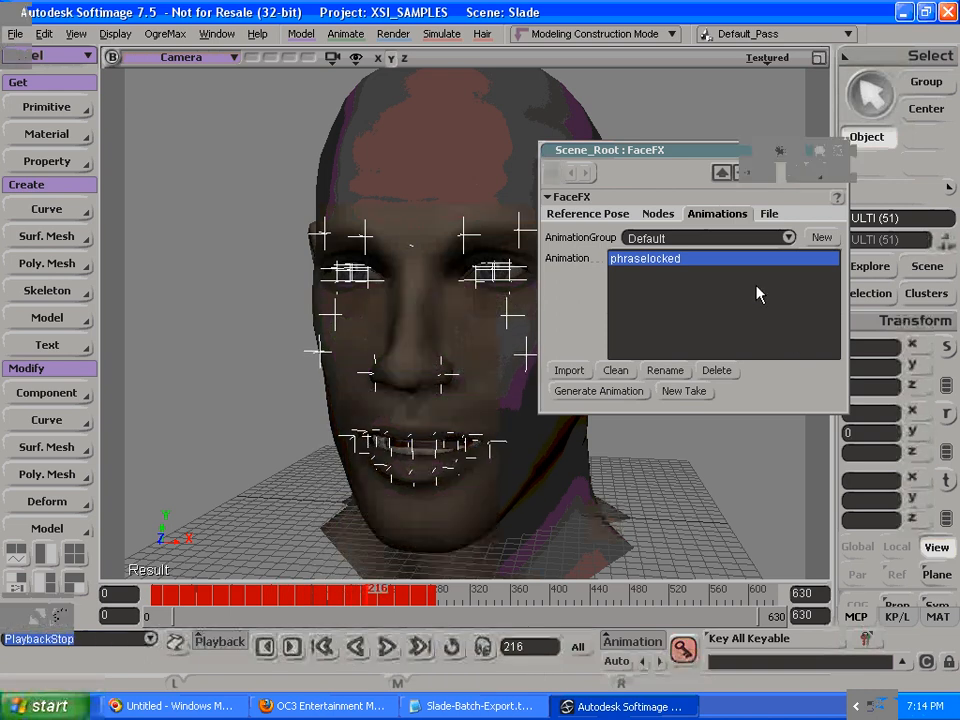
# Step: Filter FaceFX nodes by FxMorphTargetNode, showing an empty list, then display the Reference Pose bones
pyautogui.click(658, 213)
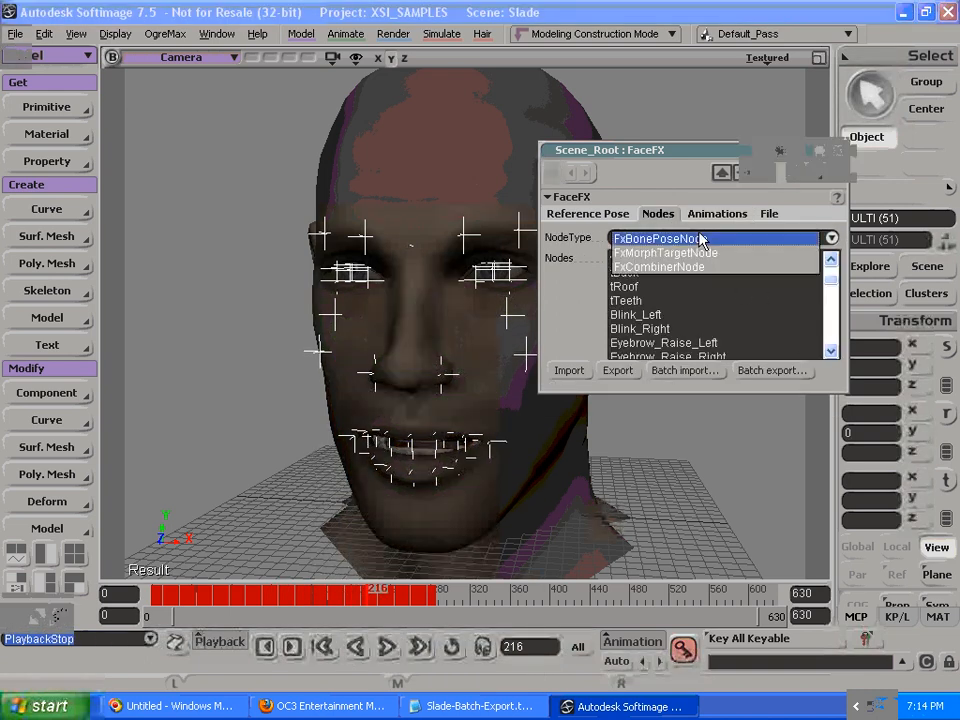
pyautogui.click(665, 252)
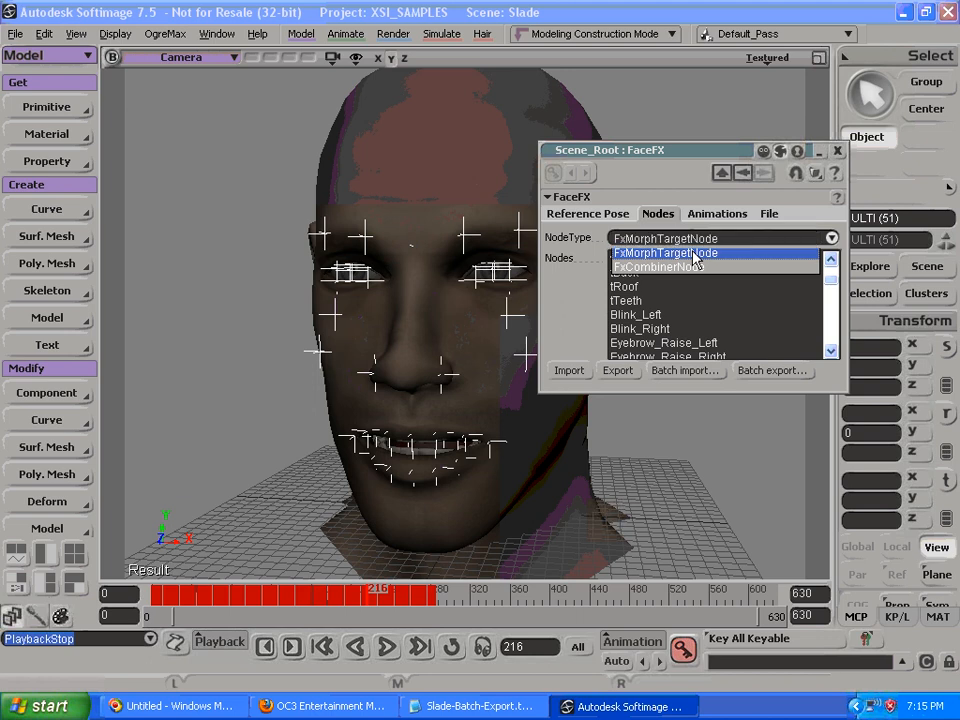
pyautogui.click(665, 252)
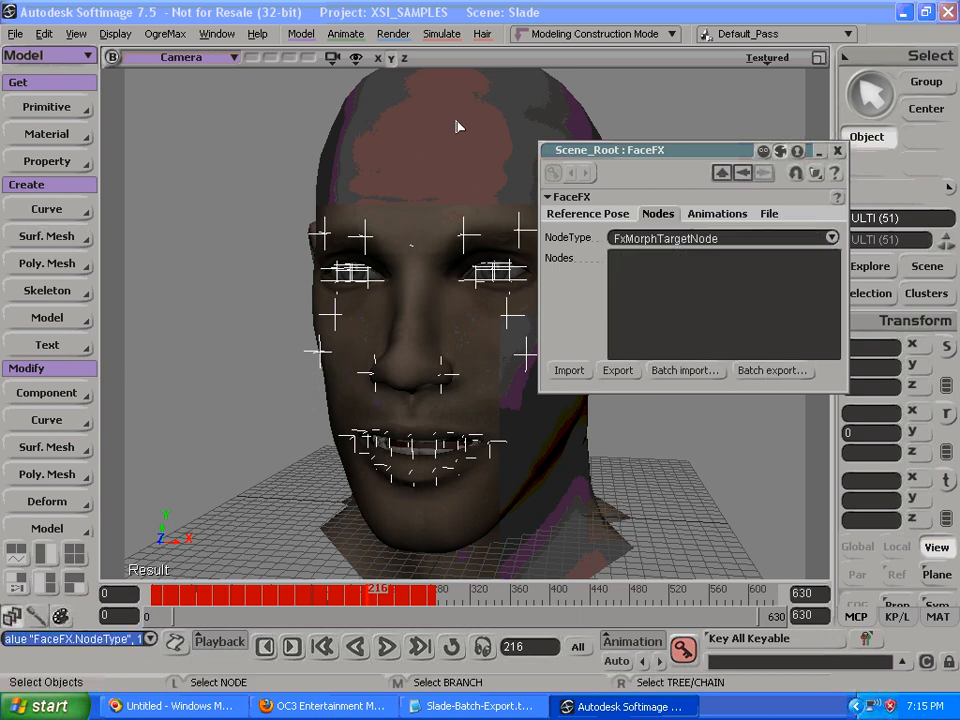
pyautogui.moveTo(377, 495)
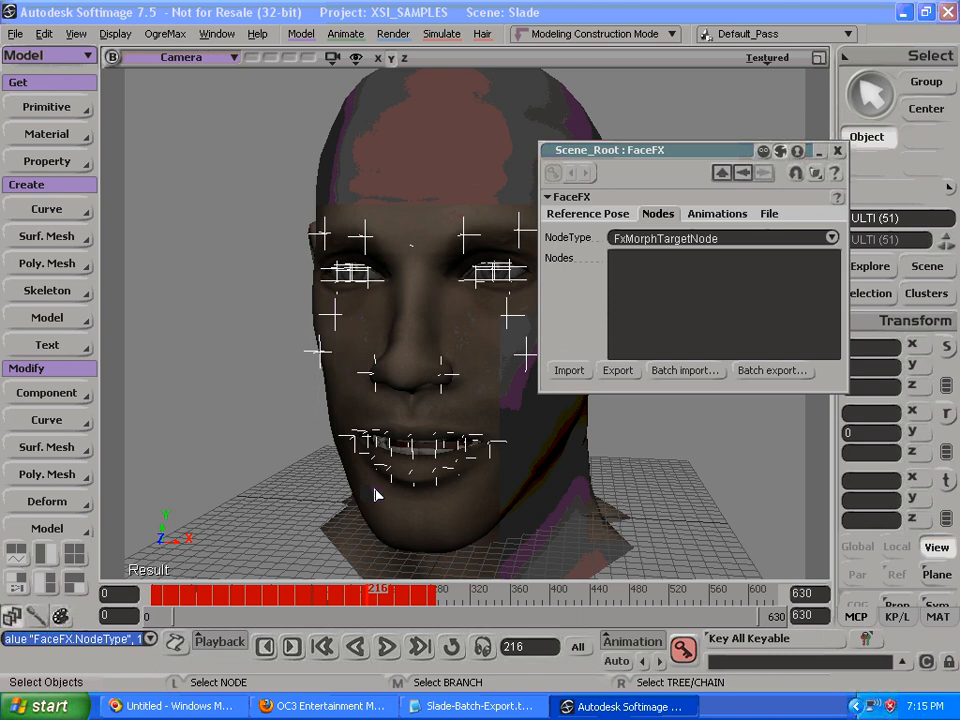
pyautogui.moveTo(756, 343)
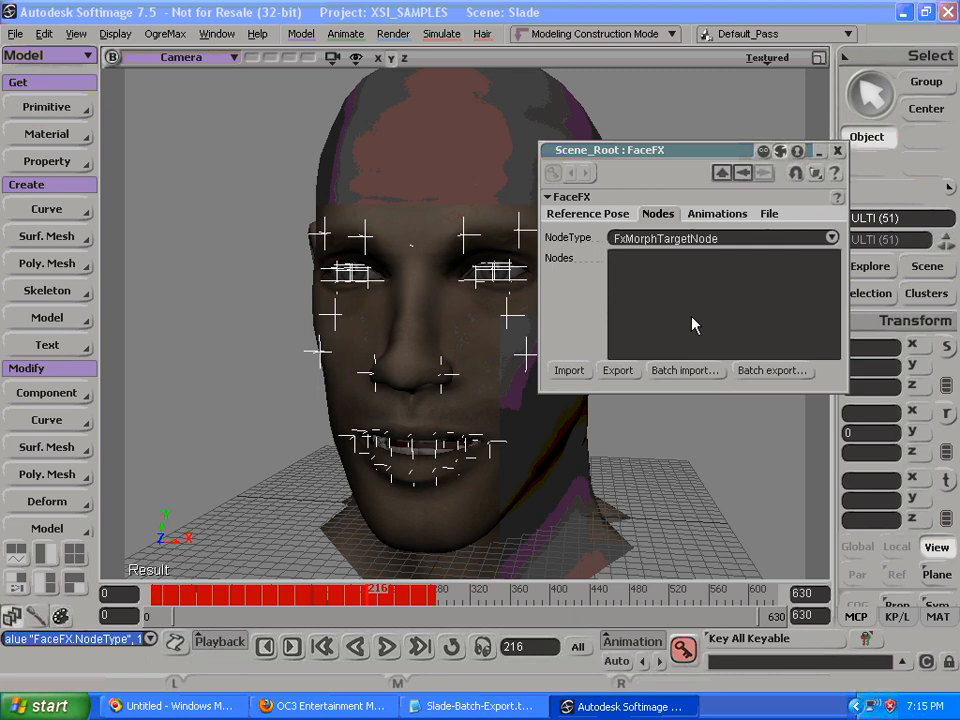
pyautogui.moveTo(692, 272)
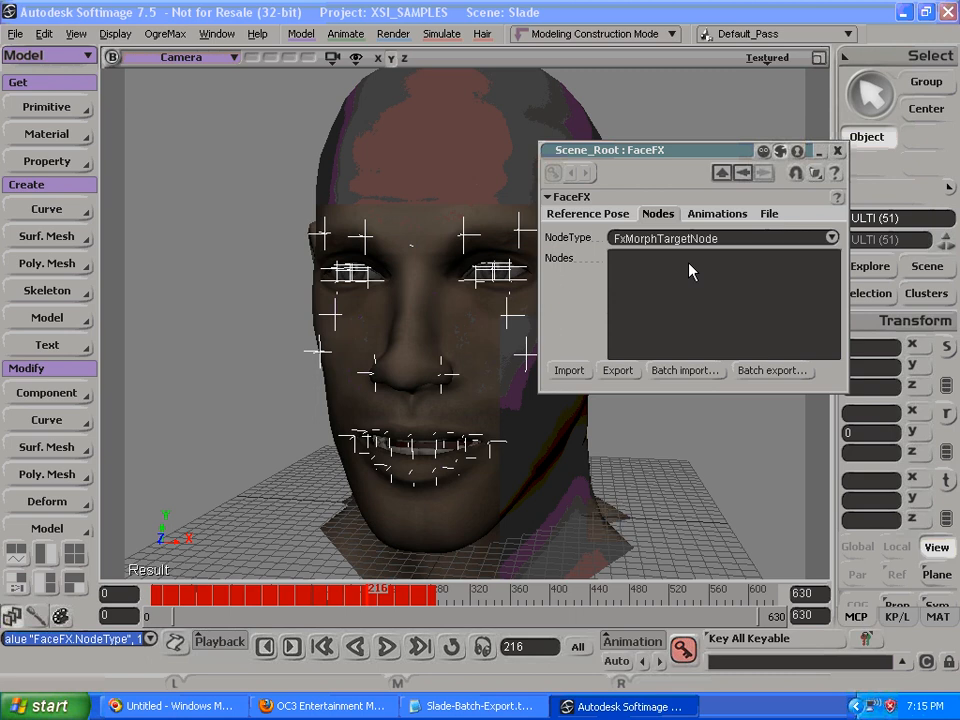
pyautogui.click(587, 213)
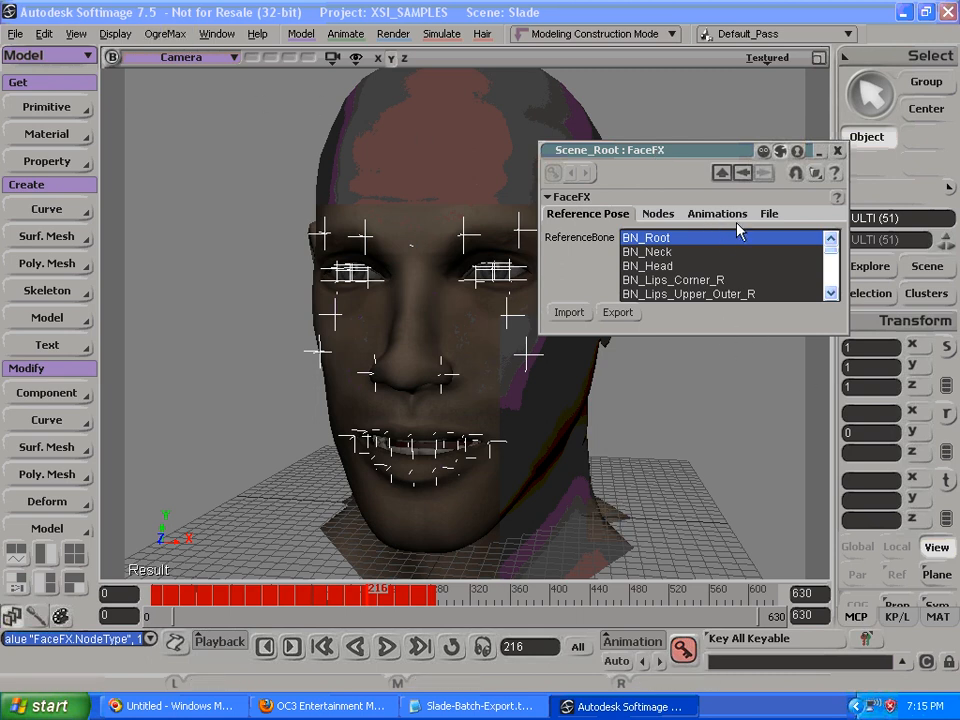
# Step: Switch to the FaceFX Animations page showing the phraselocked animation in the Default group
pyautogui.click(716, 213)
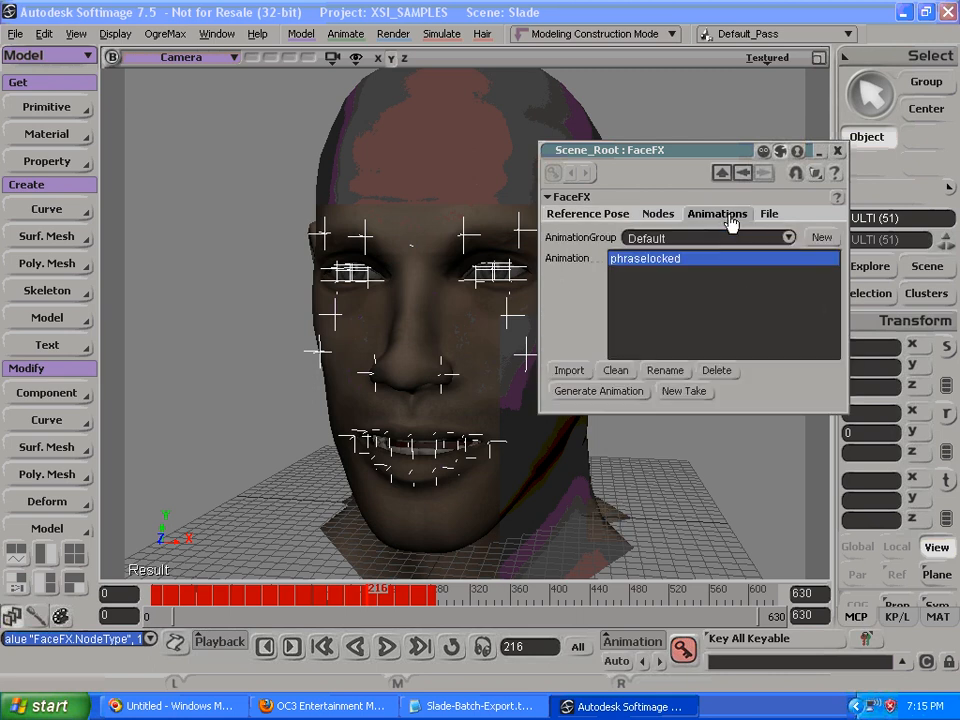
pyautogui.moveTo(772, 382)
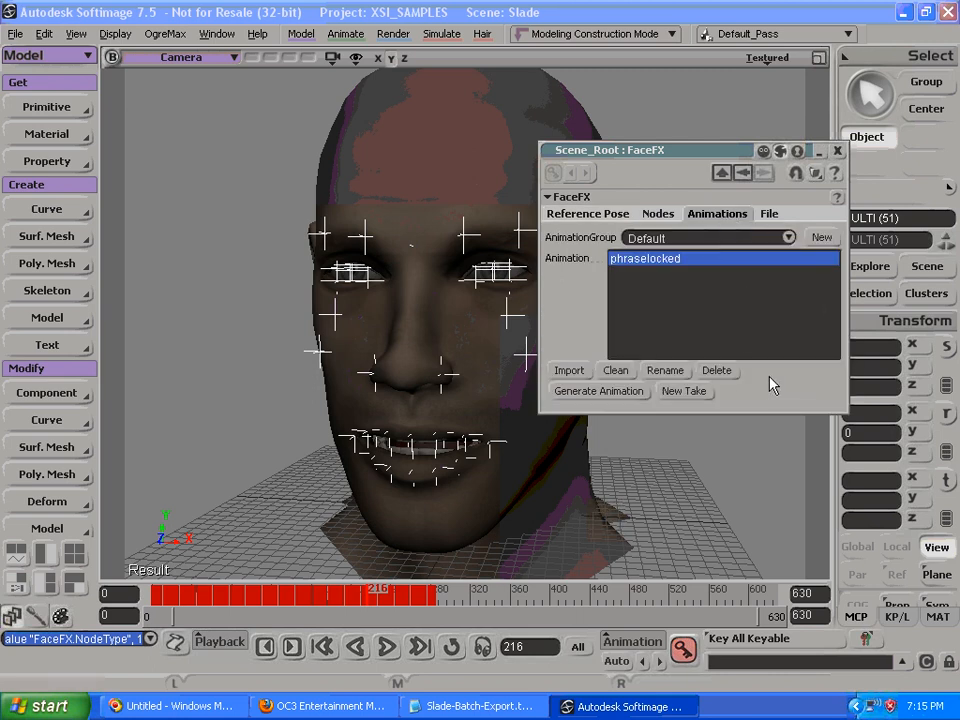
pyautogui.moveTo(619, 391)
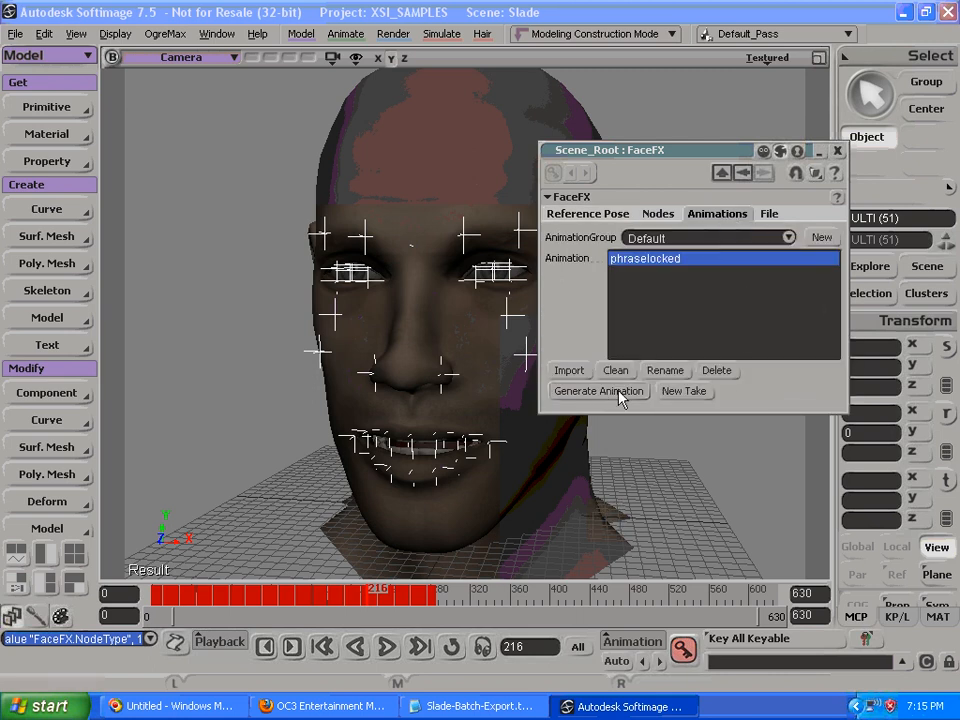